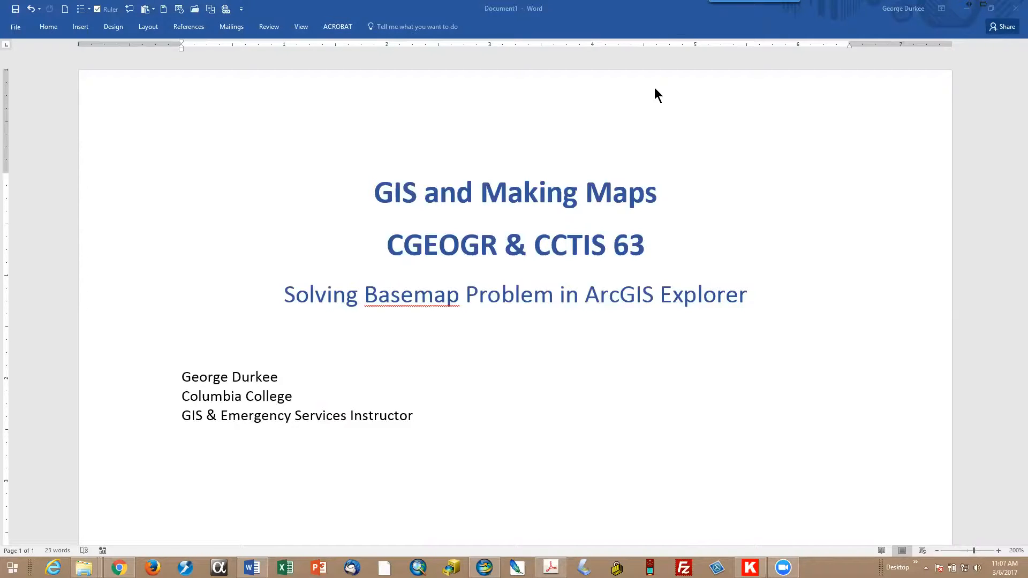
Step: Bring the ArcGIS Explorer imagery map to the front from the Word title document
{"action": "left_click", "coordinate": [483, 567]}
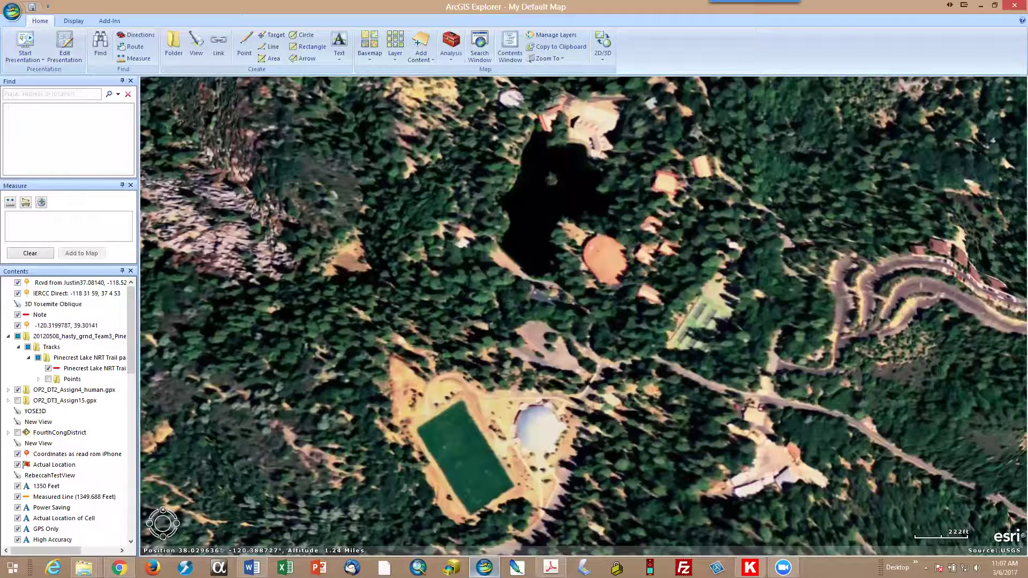
{"action": "mouse_move", "coordinate": [376, 74]}
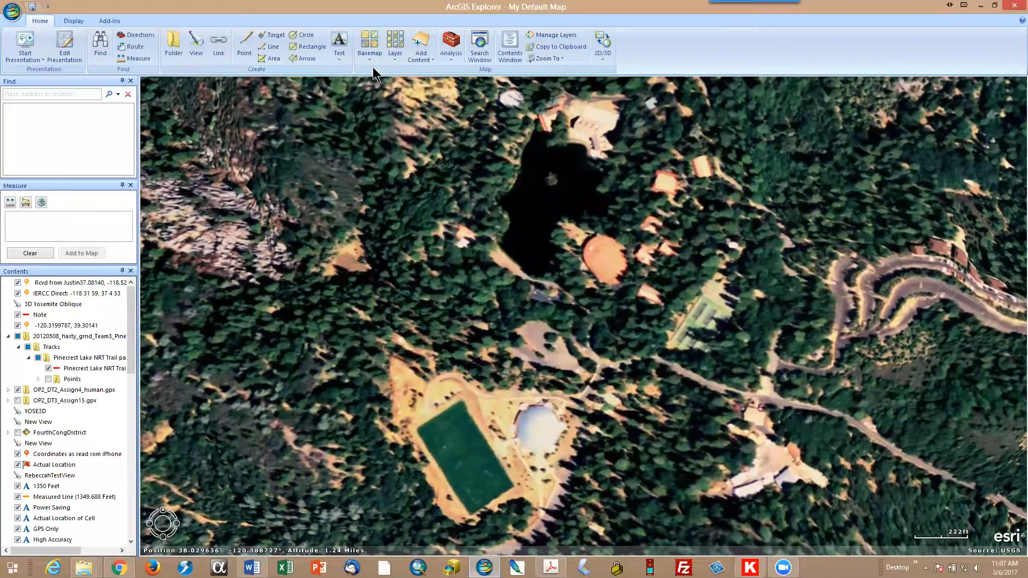
{"action": "left_click", "coordinate": [368, 46]}
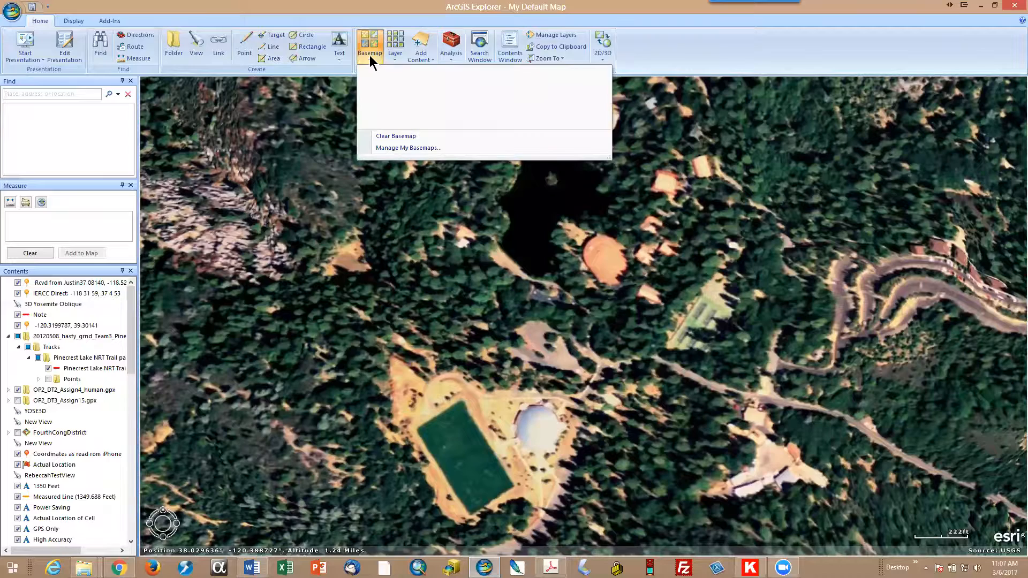
{"action": "mouse_move", "coordinate": [464, 99]}
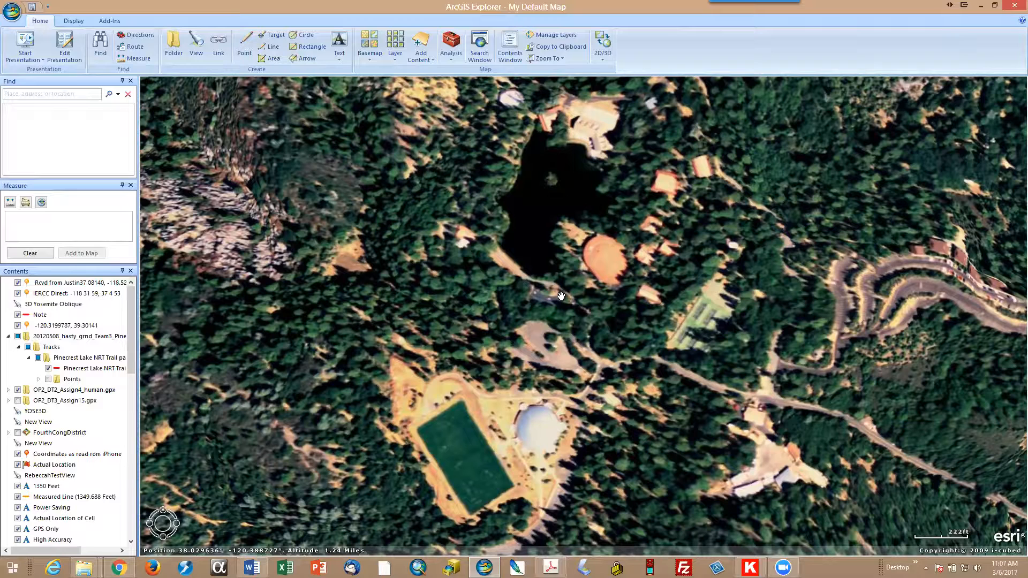
{"action": "mouse_move", "coordinate": [547, 197]}
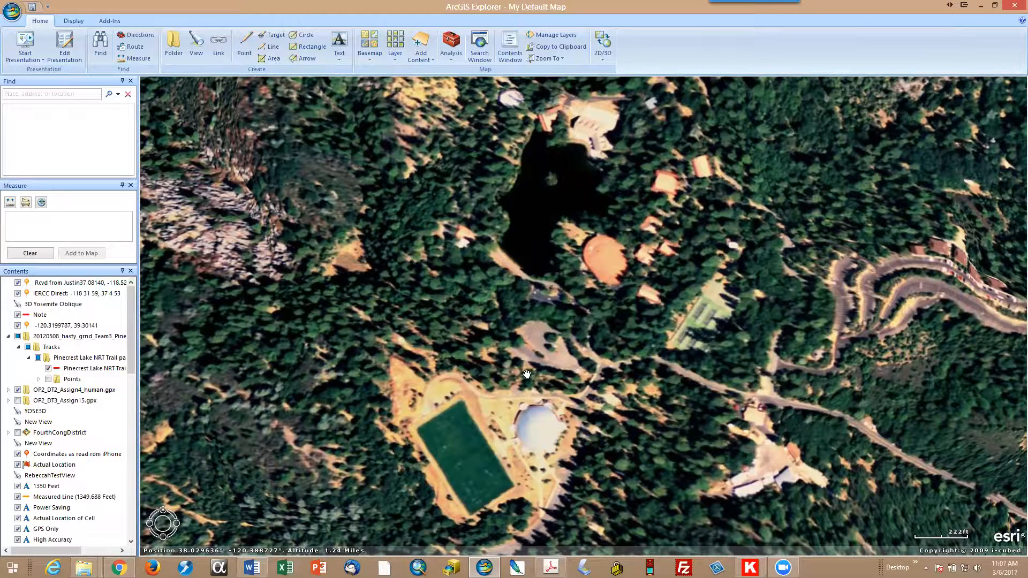
{"action": "mouse_move", "coordinate": [586, 488]}
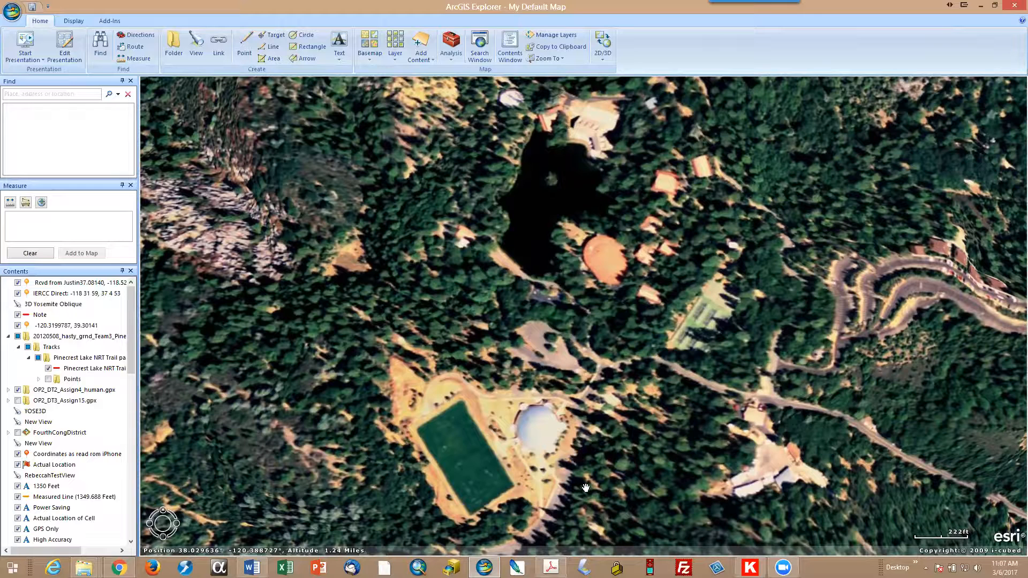
{"action": "mouse_move", "coordinate": [784, 336]}
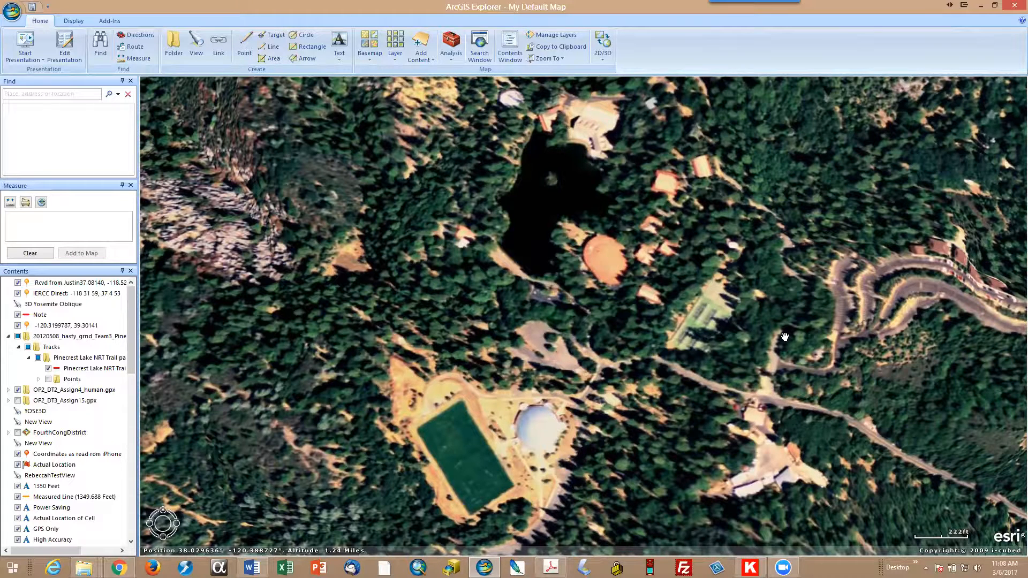
{"action": "mouse_move", "coordinate": [372, 68]}
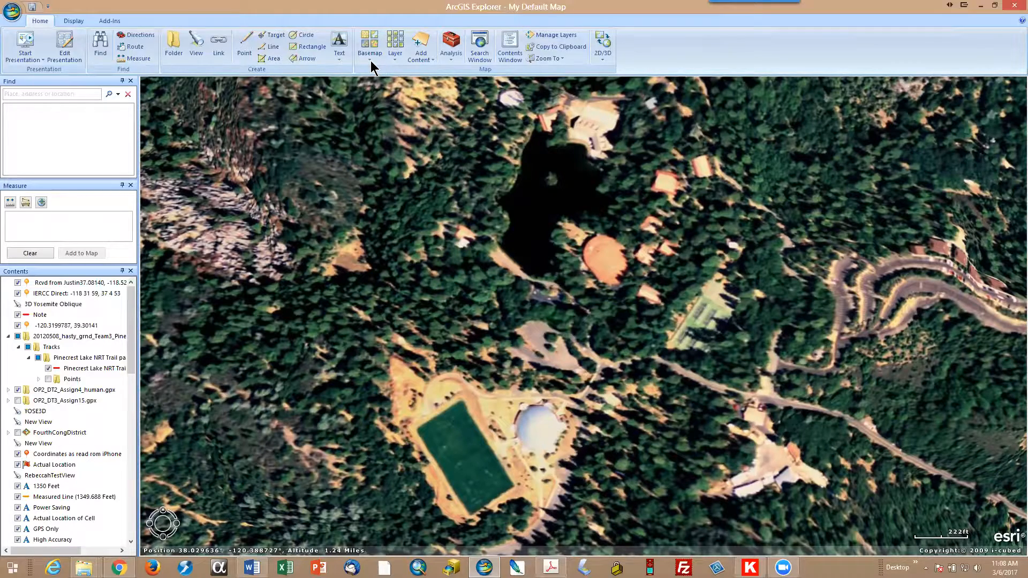
{"action": "left_click", "coordinate": [369, 46]}
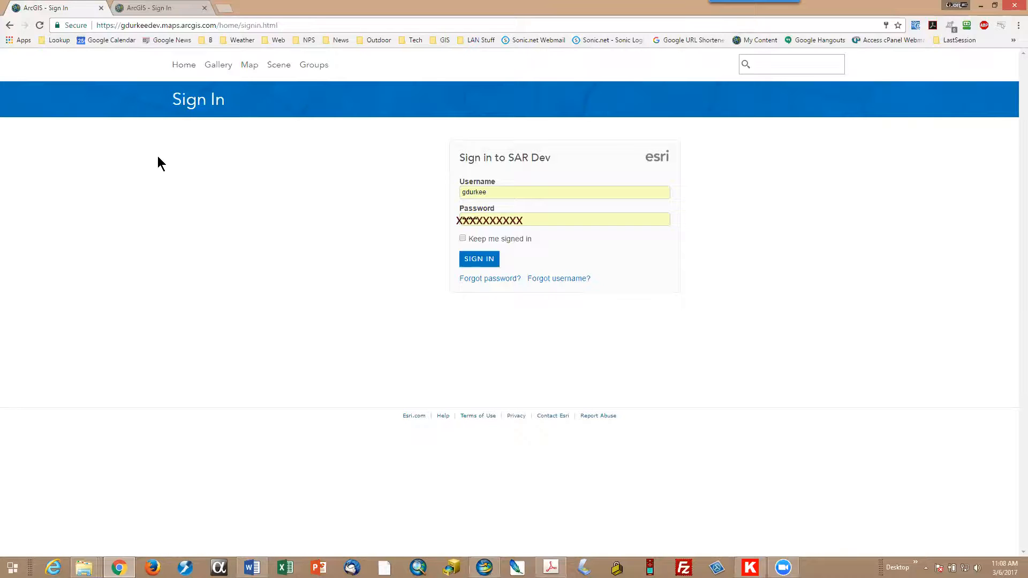
{"action": "mouse_move", "coordinate": [531, 180]}
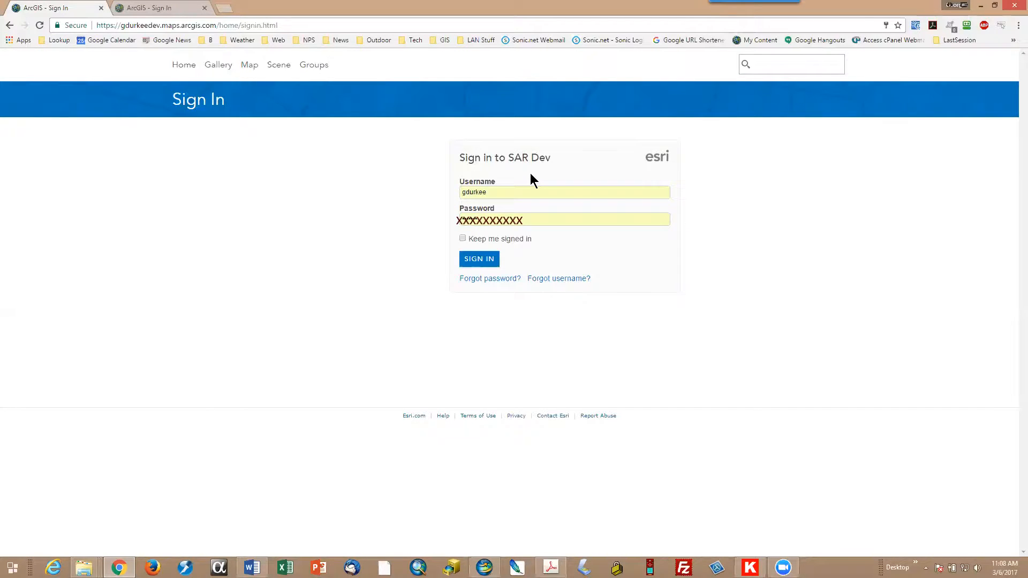
{"action": "mouse_move", "coordinate": [524, 302]}
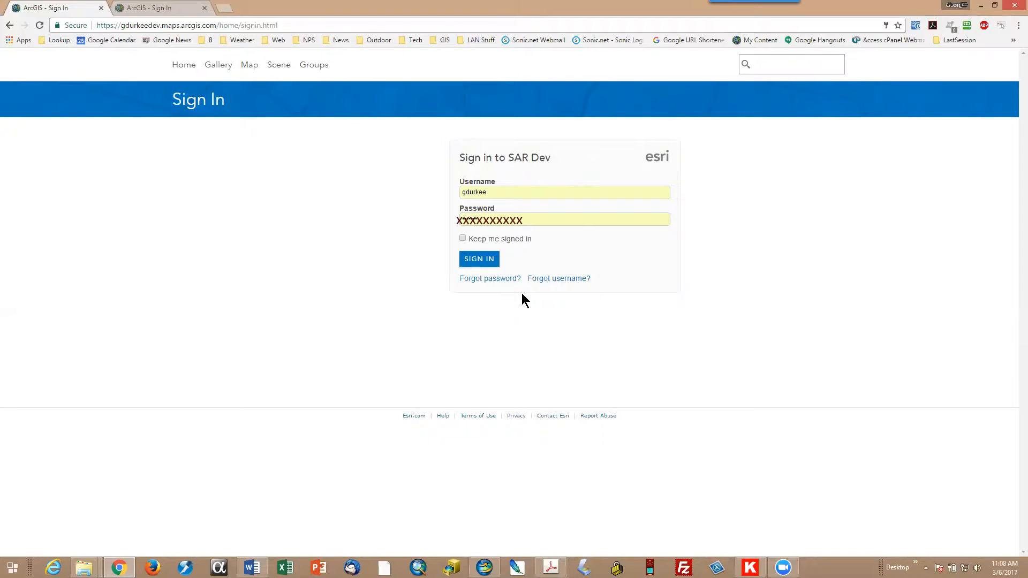
{"action": "mouse_move", "coordinate": [509, 263]}
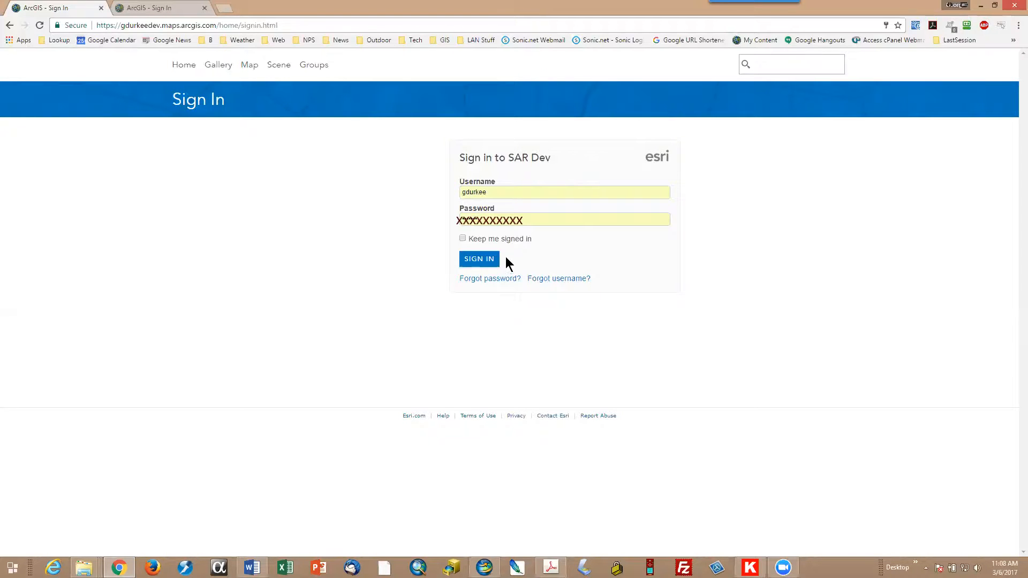
{"action": "mouse_move", "coordinate": [507, 305]}
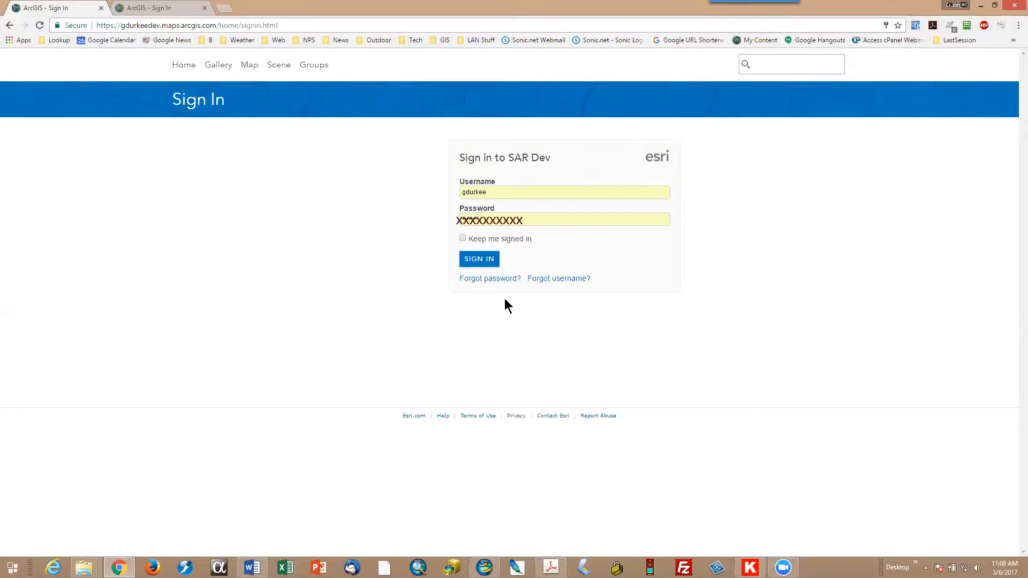
{"action": "mouse_move", "coordinate": [736, 194]}
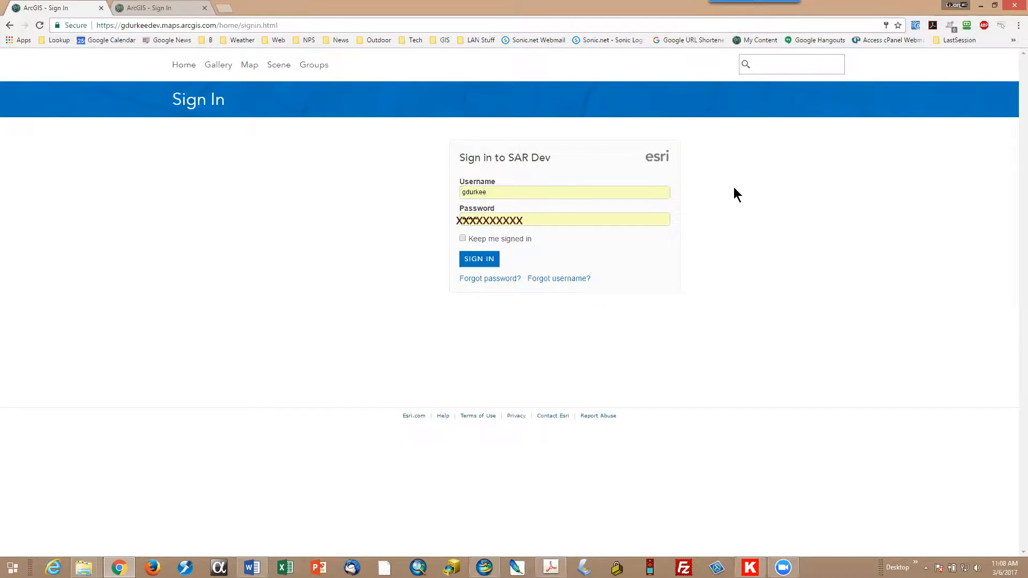
{"action": "mouse_move", "coordinate": [738, 199]}
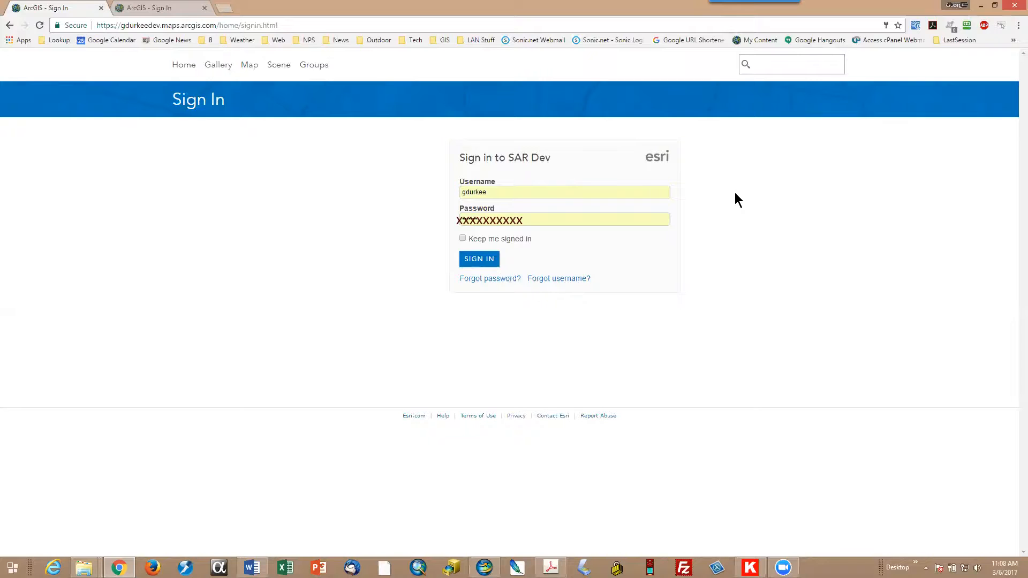
Step: Replace the organization sign-in address with arcgisonline.com in the browser
{"action": "left_click", "coordinate": [186, 25]}
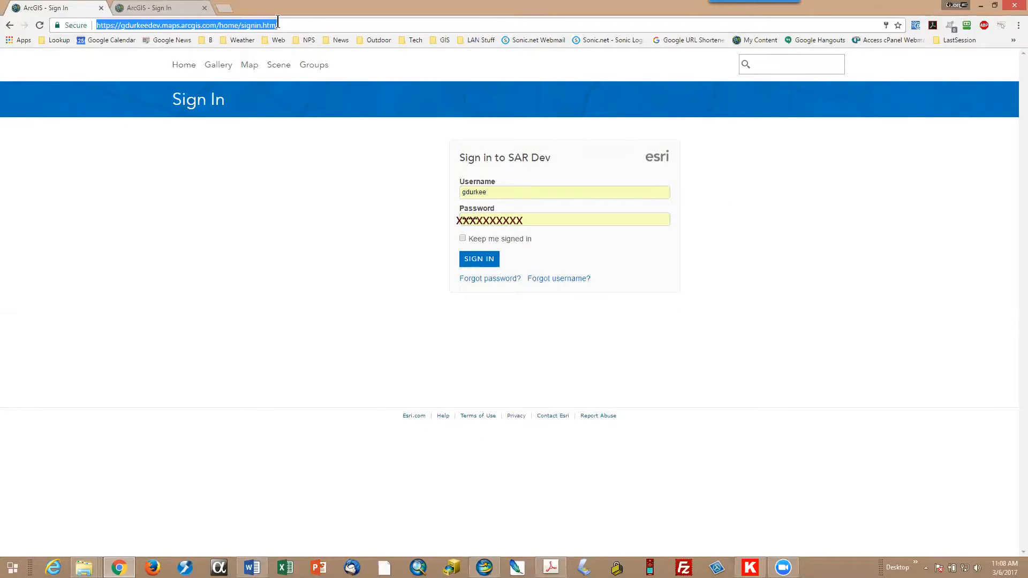
{"action": "type", "text": "arcgisonline.com"}
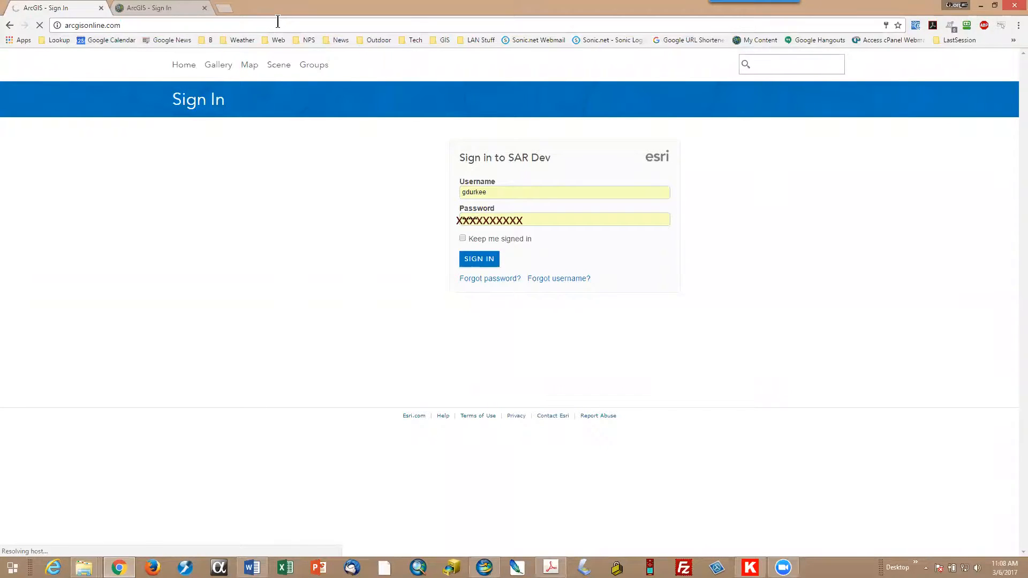
Step: Reach the public ArcGIS Online sign-in page and enter the account password
{"action": "left_click", "coordinate": [479, 258]}
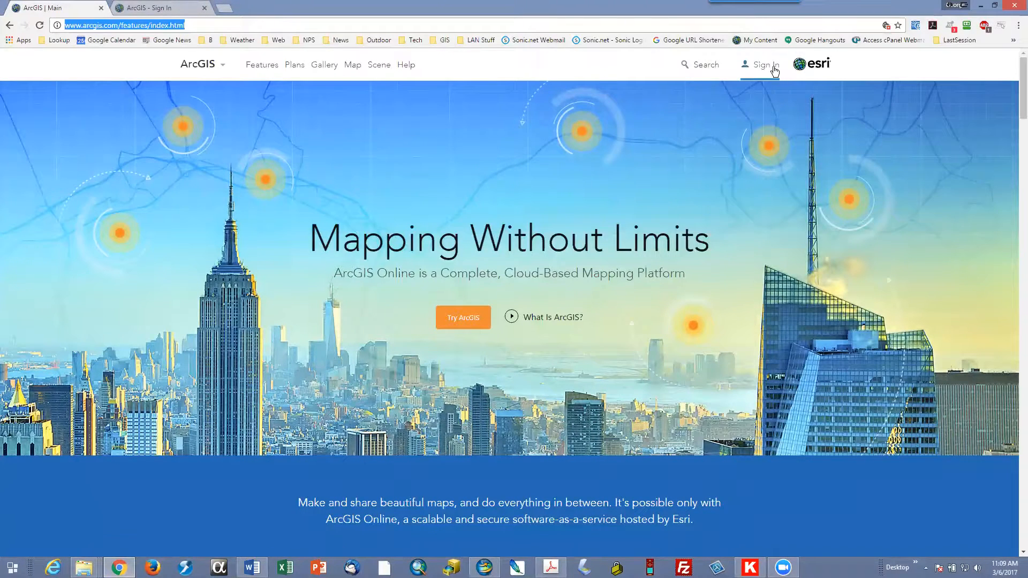
{"action": "mouse_move", "coordinate": [763, 65]}
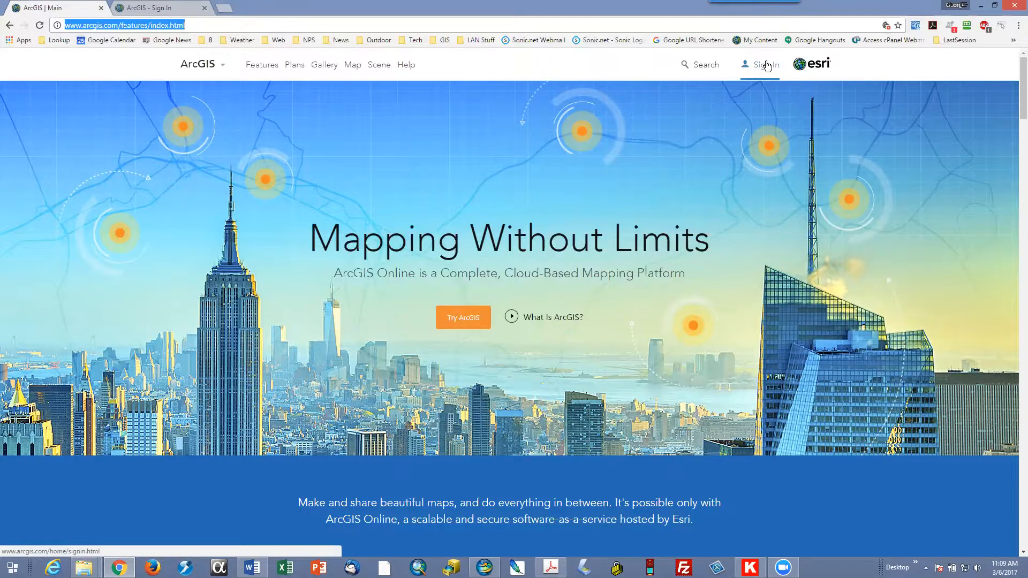
{"action": "left_click", "coordinate": [764, 64]}
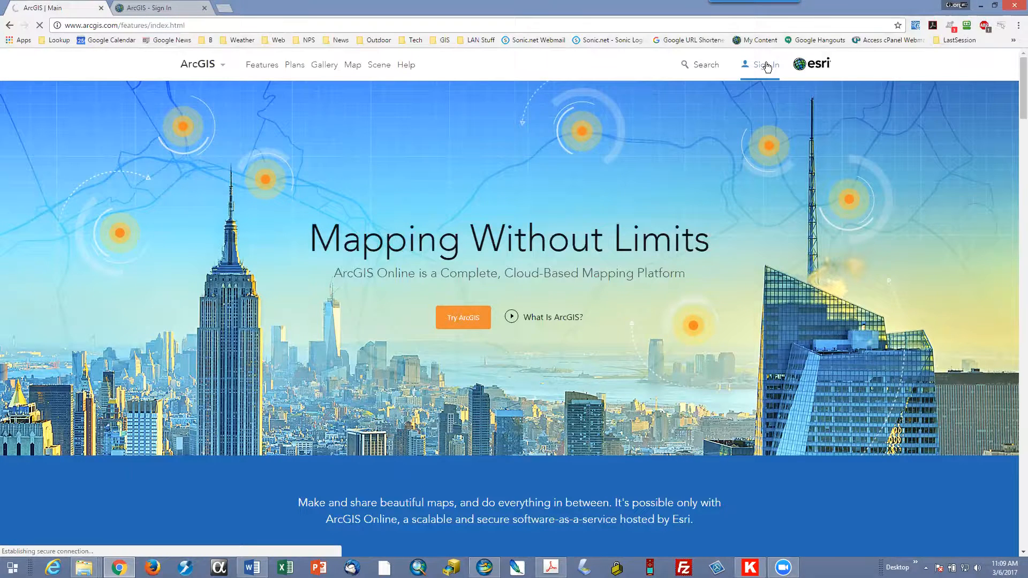
{"action": "left_click", "coordinate": [763, 64]}
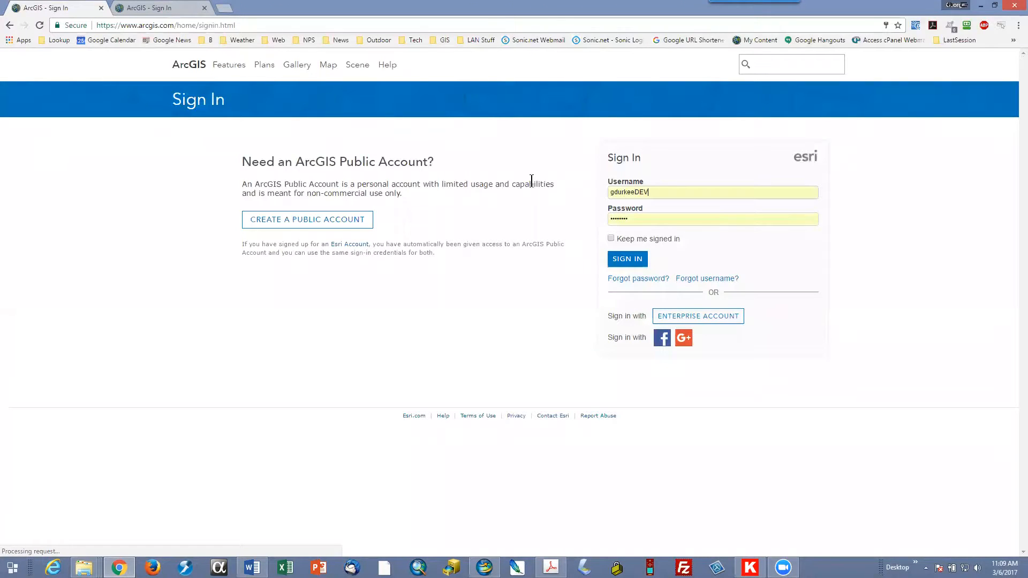
{"action": "type", "text": "XXXXXXXXXX"}
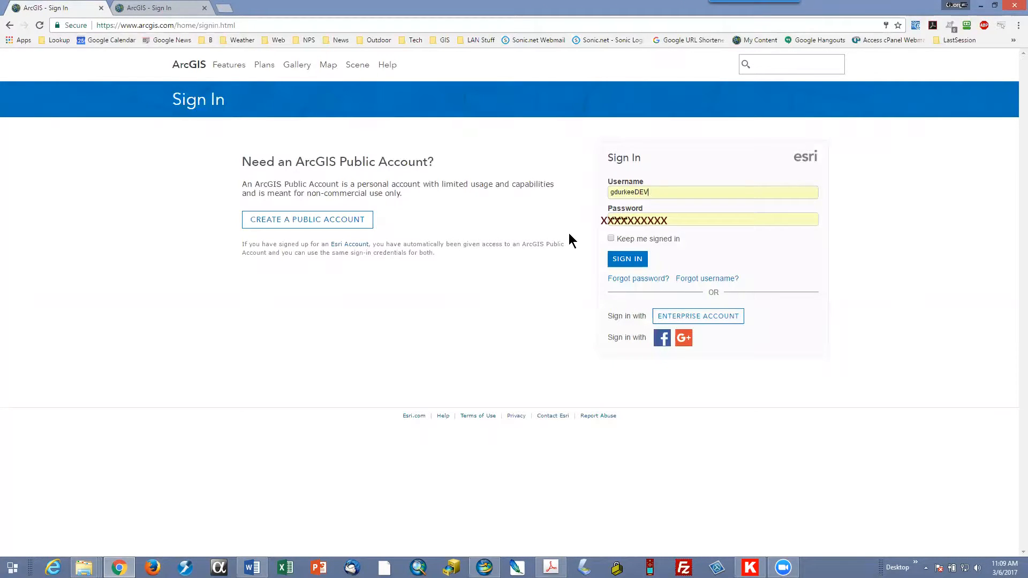
{"action": "mouse_move", "coordinate": [255, 238]}
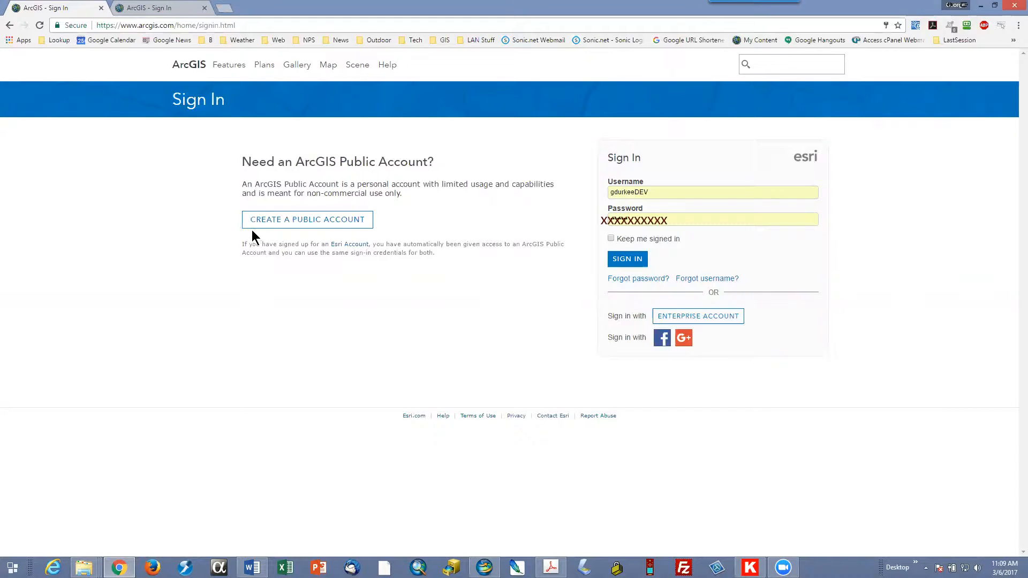
{"action": "mouse_move", "coordinate": [420, 229]}
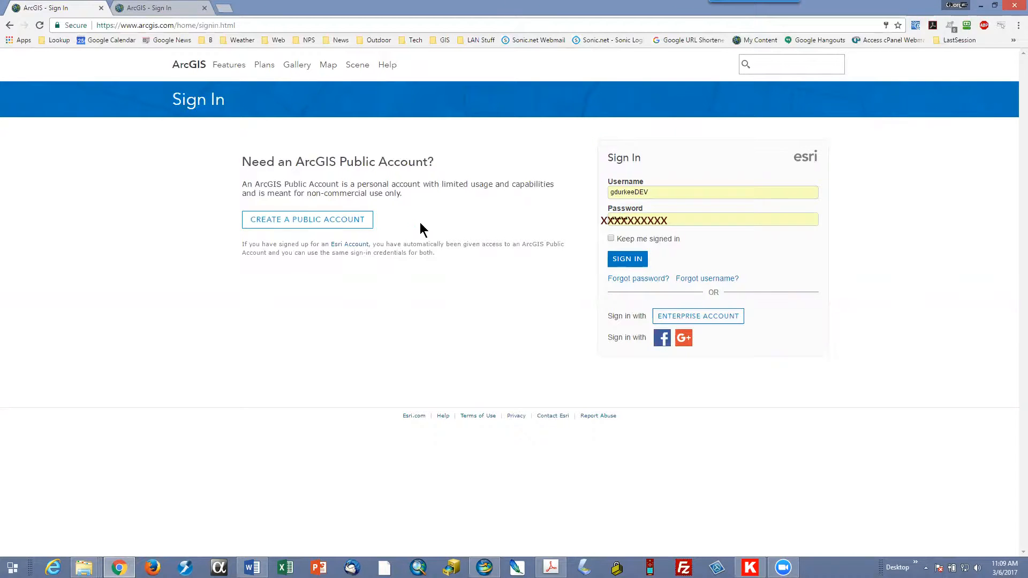
{"action": "mouse_move", "coordinate": [488, 226]}
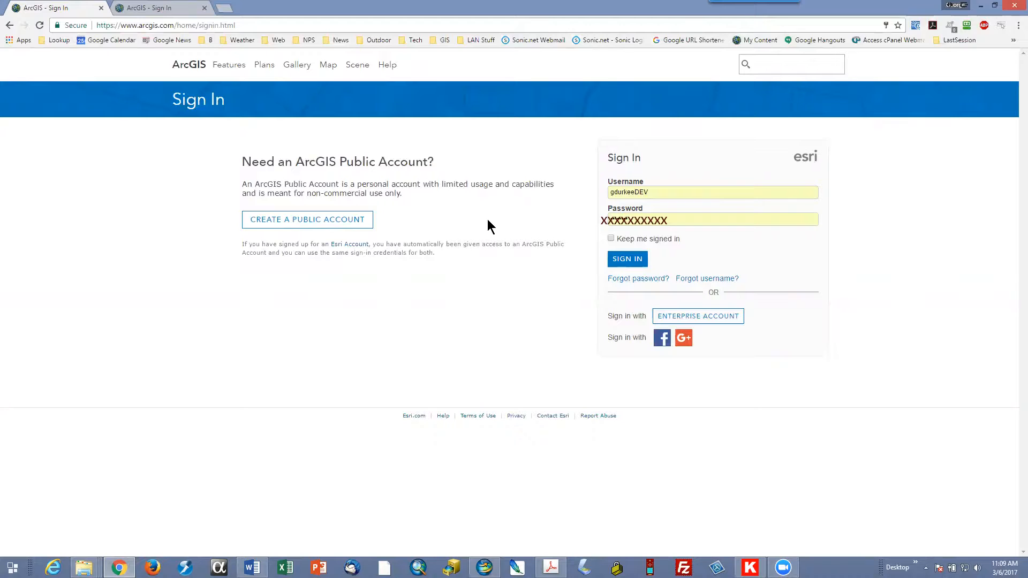
Step: Trim the extra letters from the prefilled username and move to the password field
{"action": "left_click", "coordinate": [711, 191]}
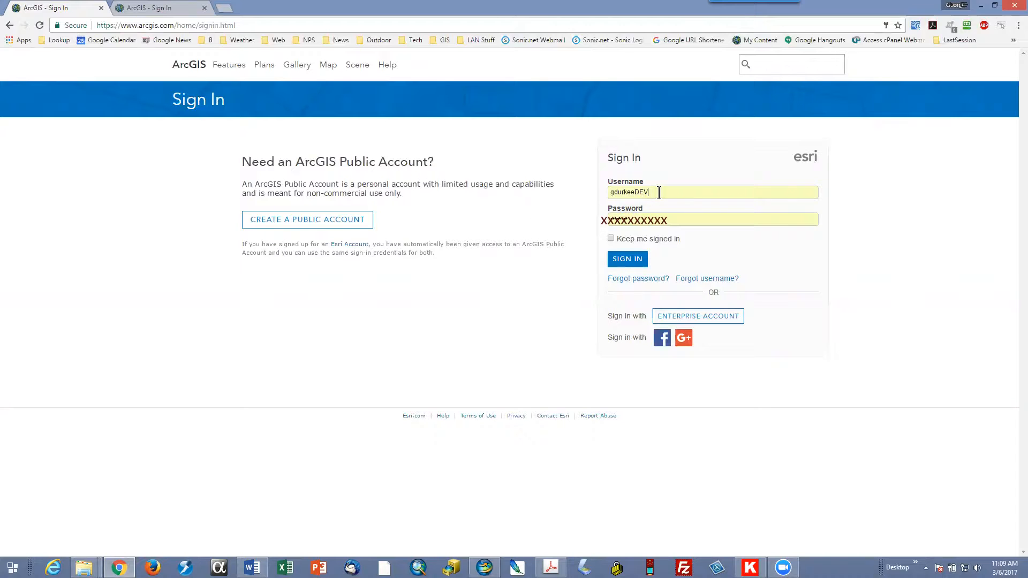
{"action": "key", "text": "Backspace"}
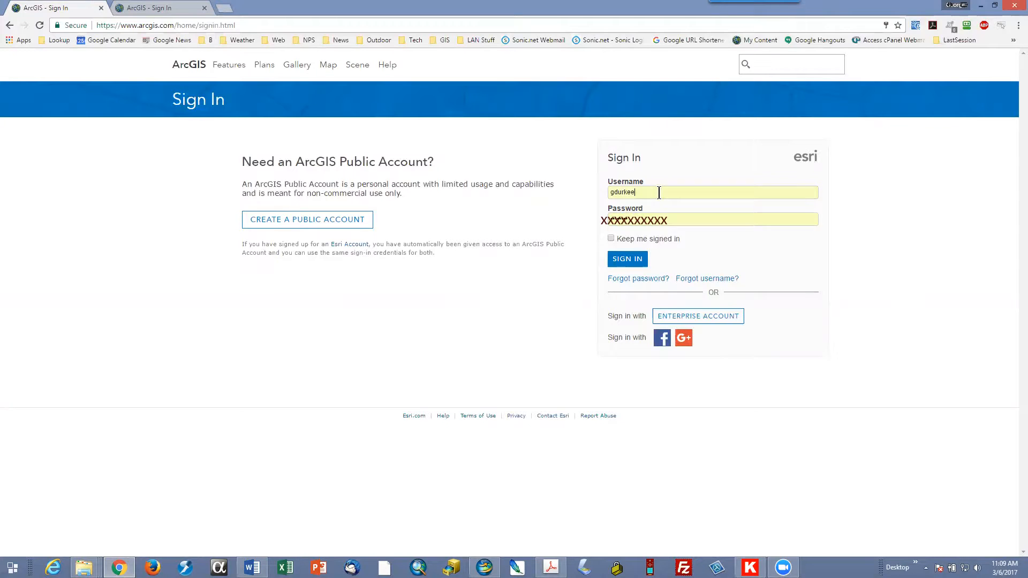
{"action": "left_click", "coordinate": [713, 191]}
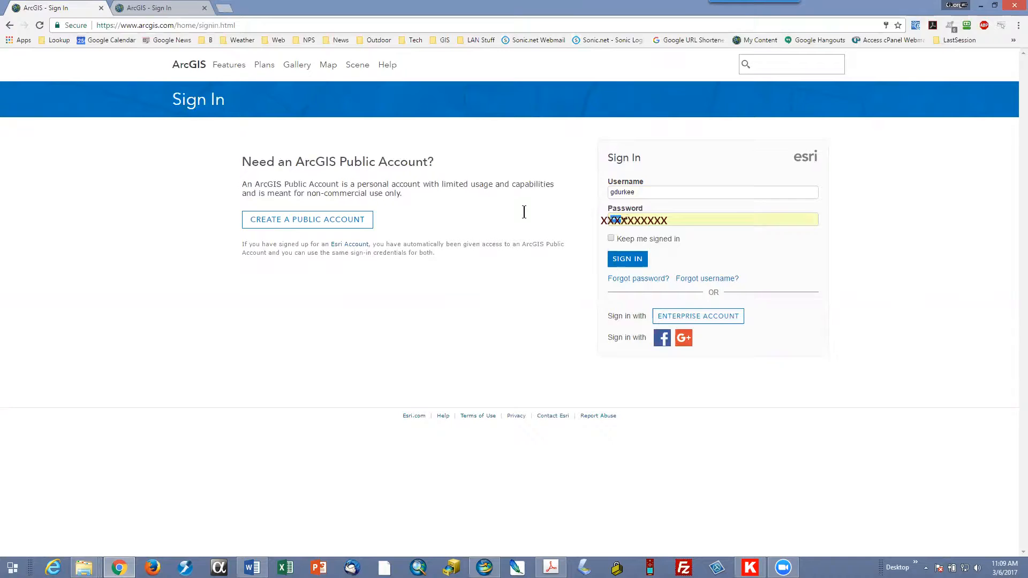
{"action": "mouse_move", "coordinate": [724, 220]}
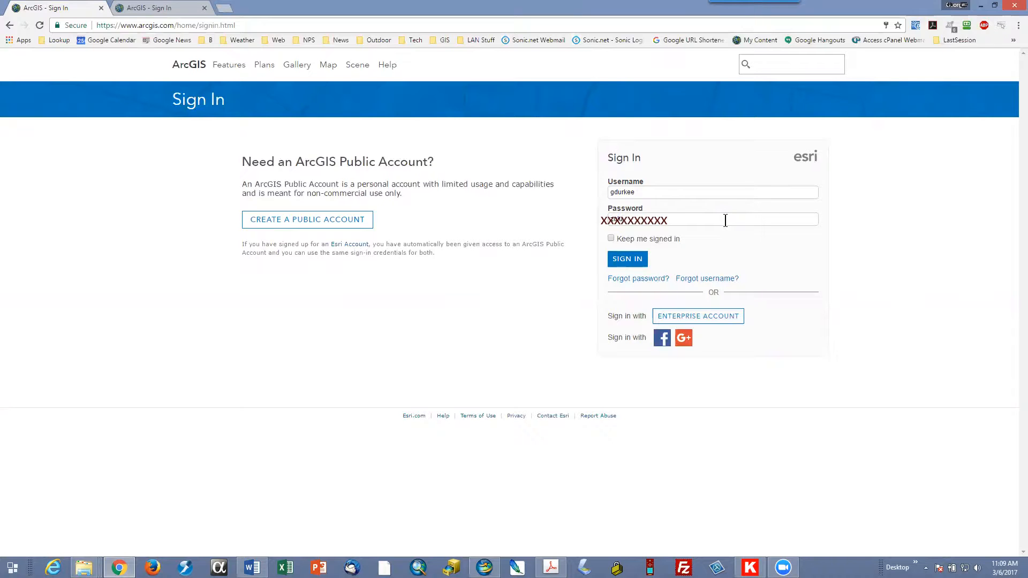
Step: Sign in and bring up My Profile showing the region as United States
{"action": "left_click", "coordinate": [625, 258]}
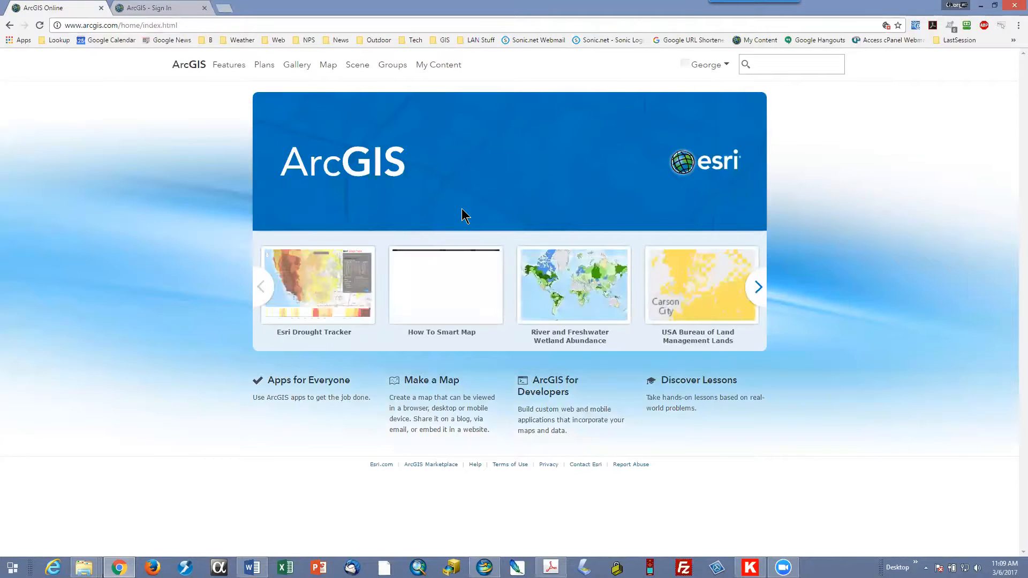
{"action": "left_click", "coordinate": [706, 64]}
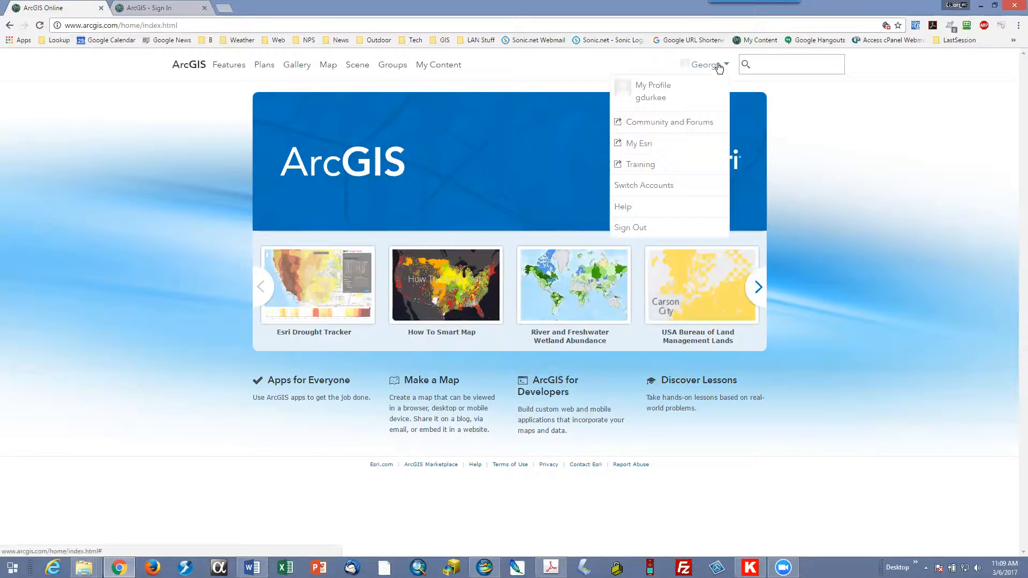
{"action": "left_click", "coordinate": [653, 86]}
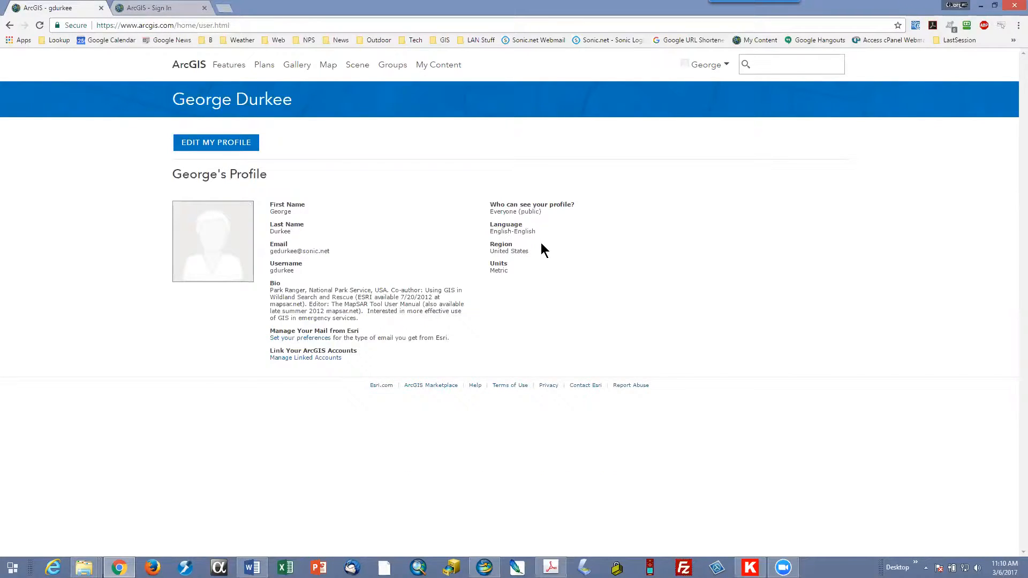
{"action": "mouse_move", "coordinate": [485, 241]}
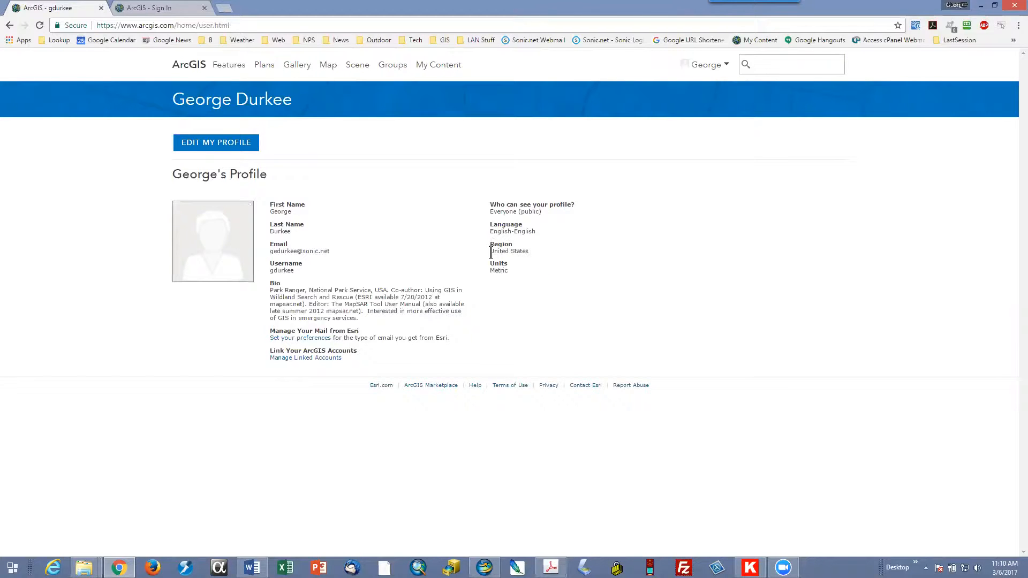
{"action": "mouse_move", "coordinate": [531, 259]}
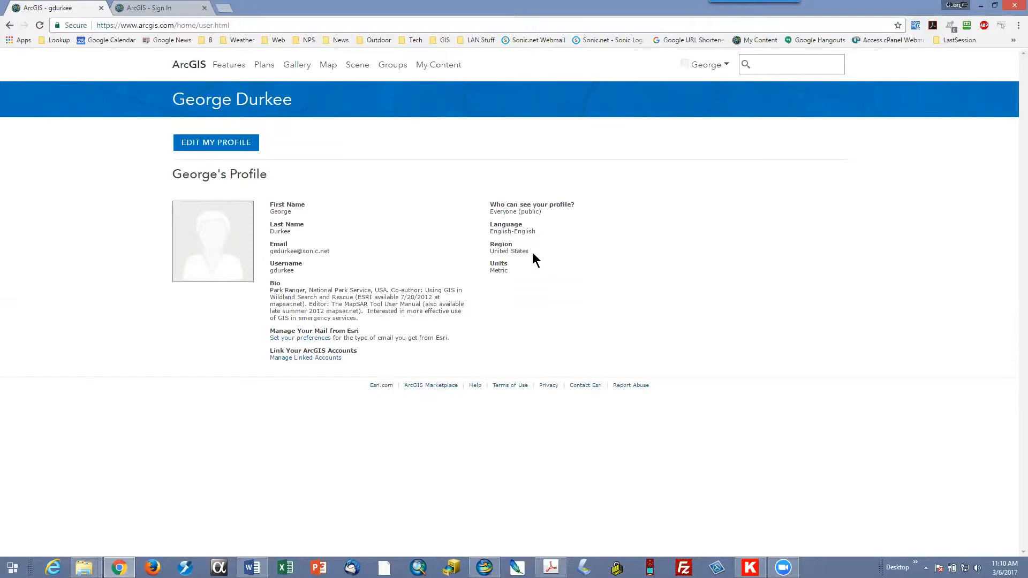
{"action": "mouse_move", "coordinate": [215, 142]}
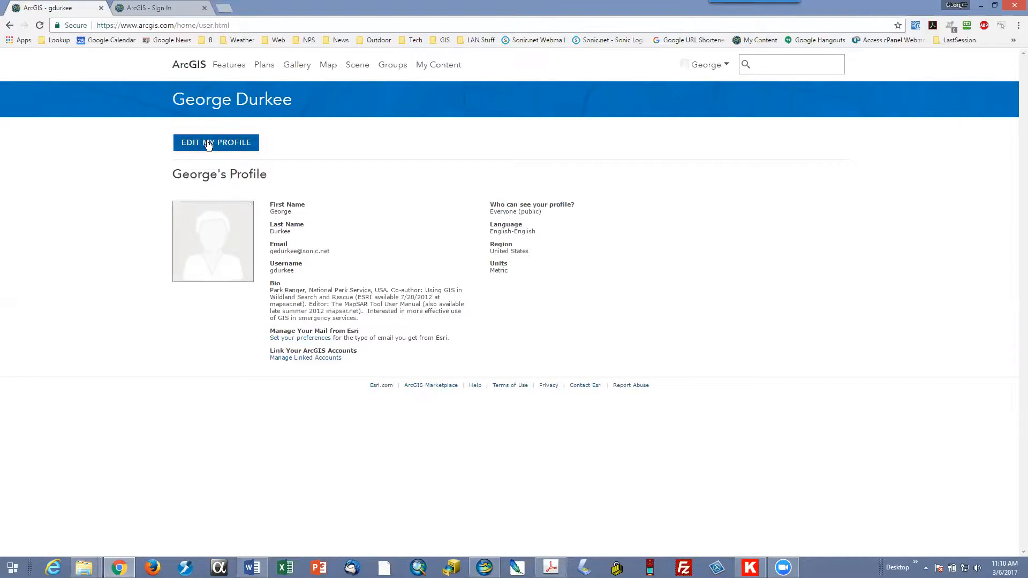
Step: Edit the profile and set its Region from United States to World
{"action": "left_click", "coordinate": [215, 142]}
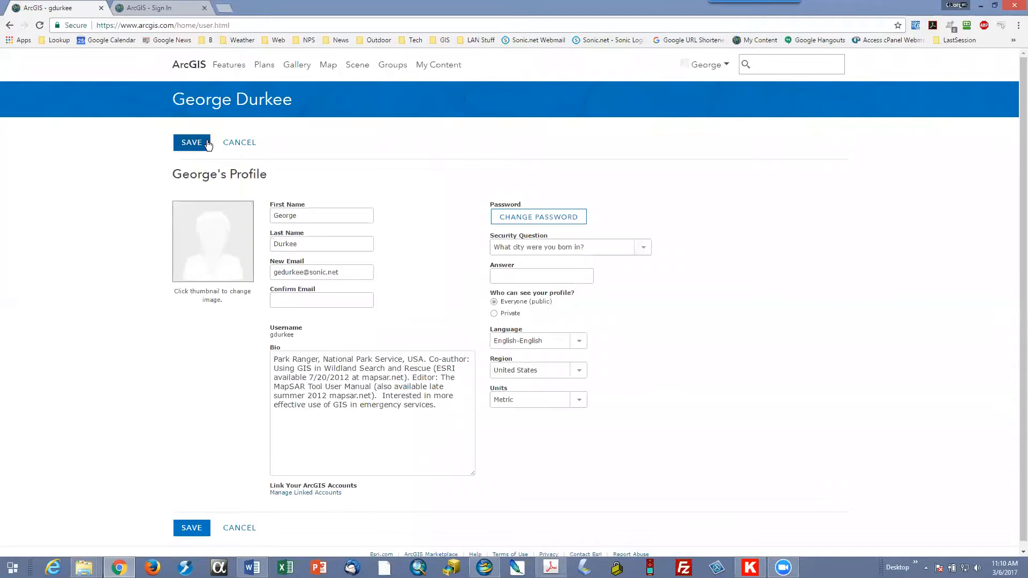
{"action": "scroll", "scroll_direction": "up", "scroll_amount": 3}
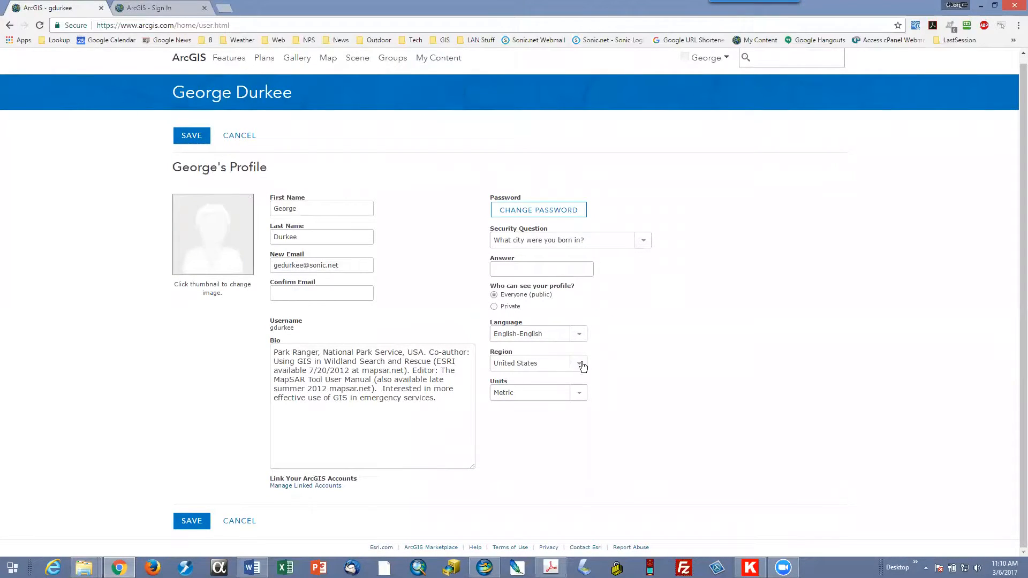
{"action": "left_click", "coordinate": [579, 363]}
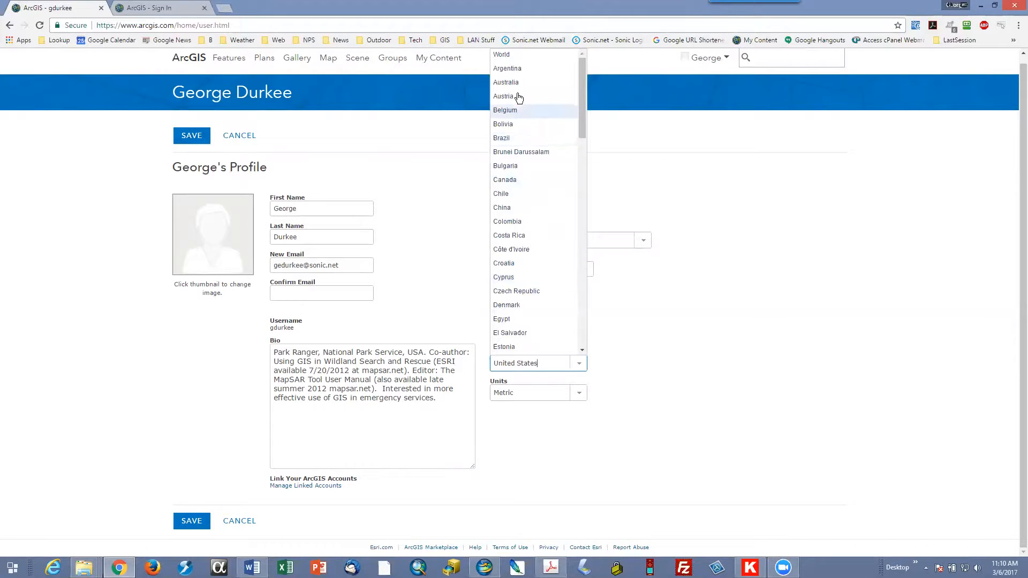
{"action": "key", "text": "ctrl+a"}
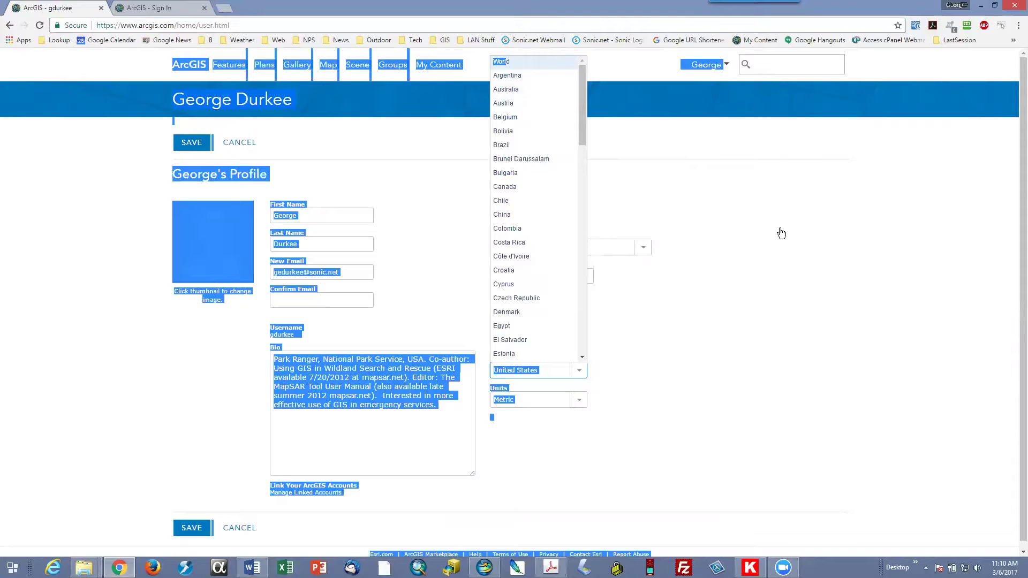
{"action": "left_click", "coordinate": [500, 61]}
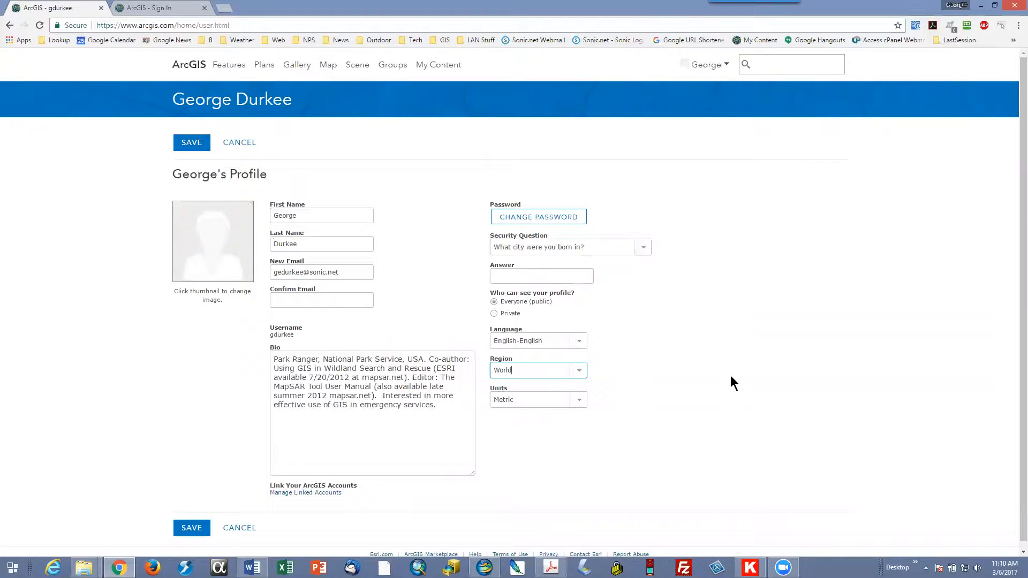
{"action": "scroll", "scroll_direction": "up", "scroll_amount": 3}
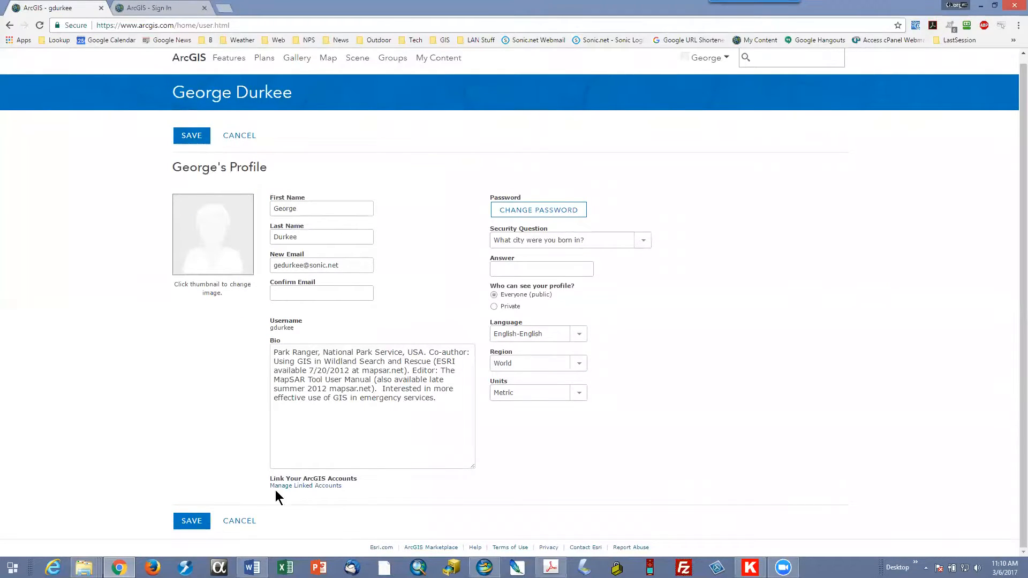
{"action": "mouse_move", "coordinate": [295, 488]}
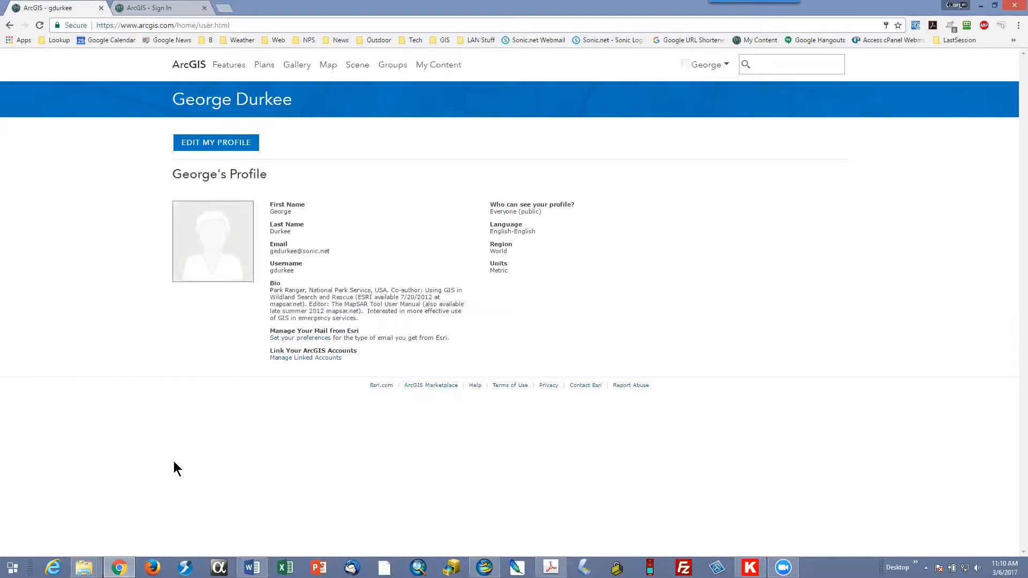
{"action": "mouse_move", "coordinate": [457, 562]}
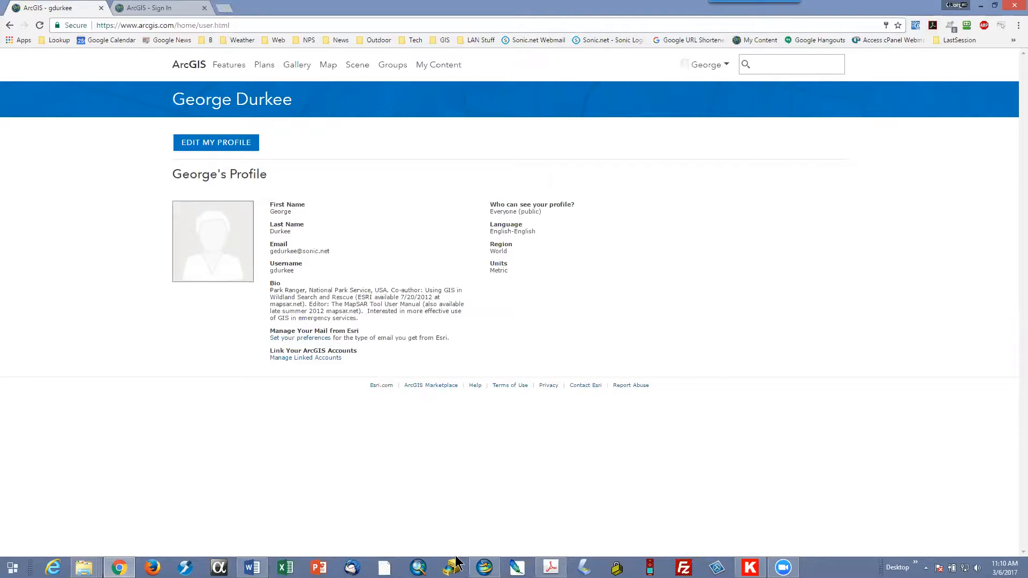
Step: Switch to ArcGIS Explorer and start Sign In from the application menu
{"action": "left_click", "coordinate": [451, 567]}
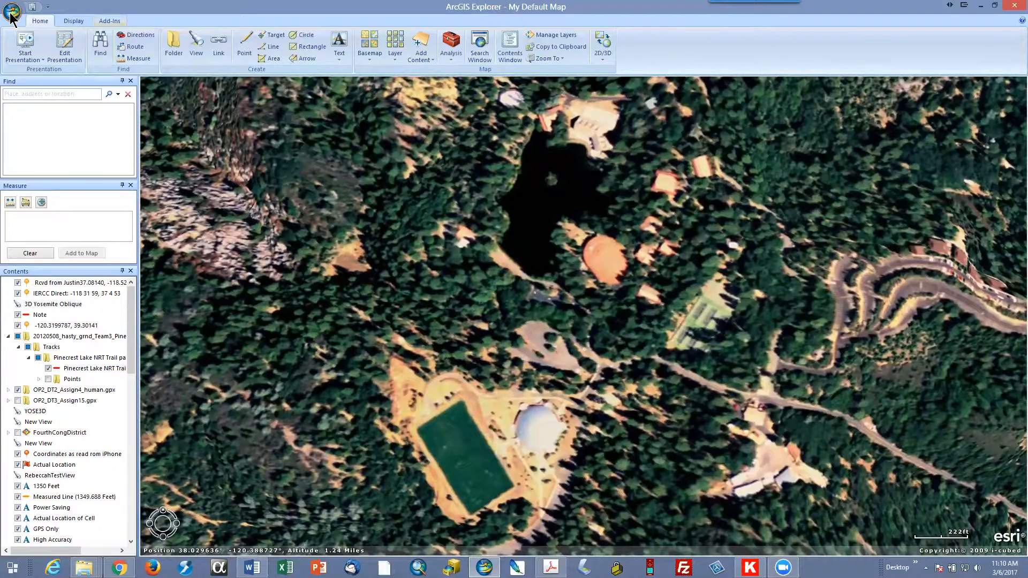
{"action": "left_click", "coordinate": [12, 11]}
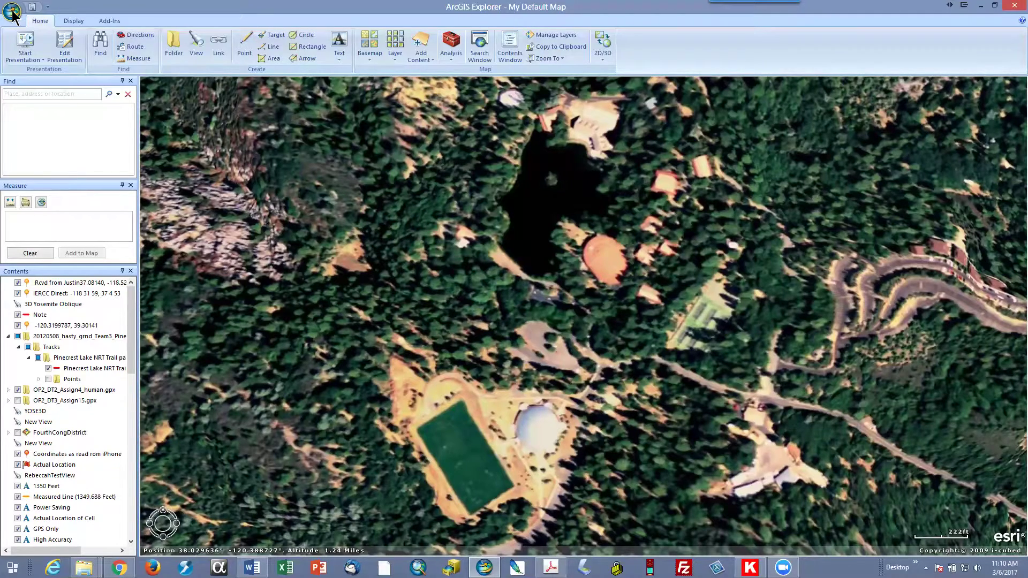
{"action": "left_click", "coordinate": [13, 12]}
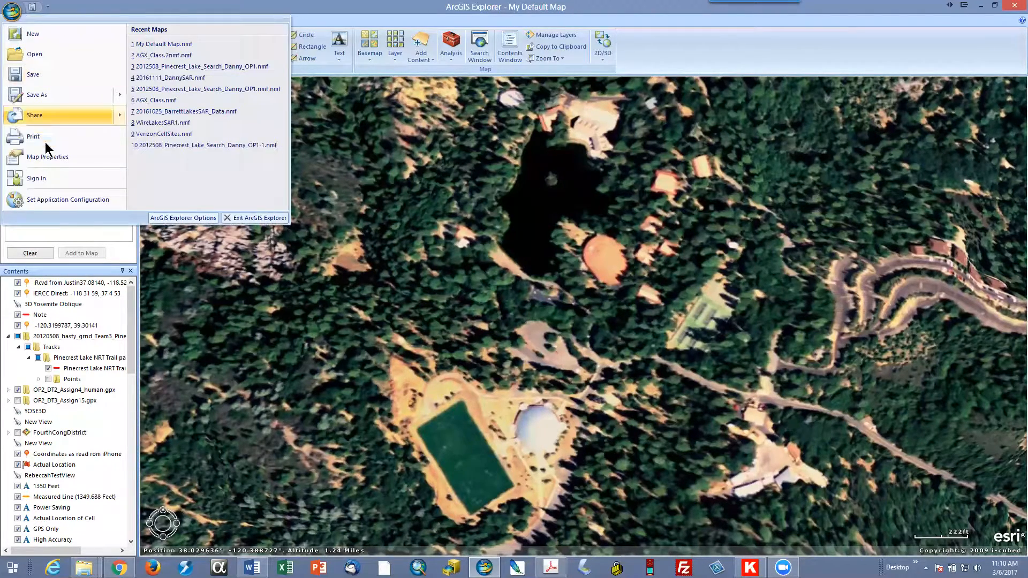
{"action": "left_click", "coordinate": [37, 178]}
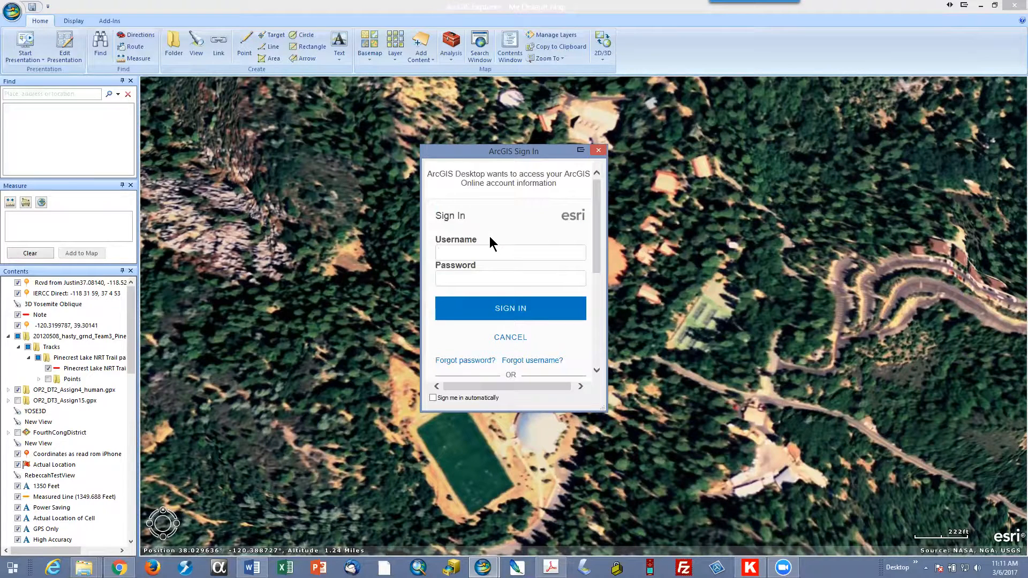
{"action": "type", "text": "gdurkee"}
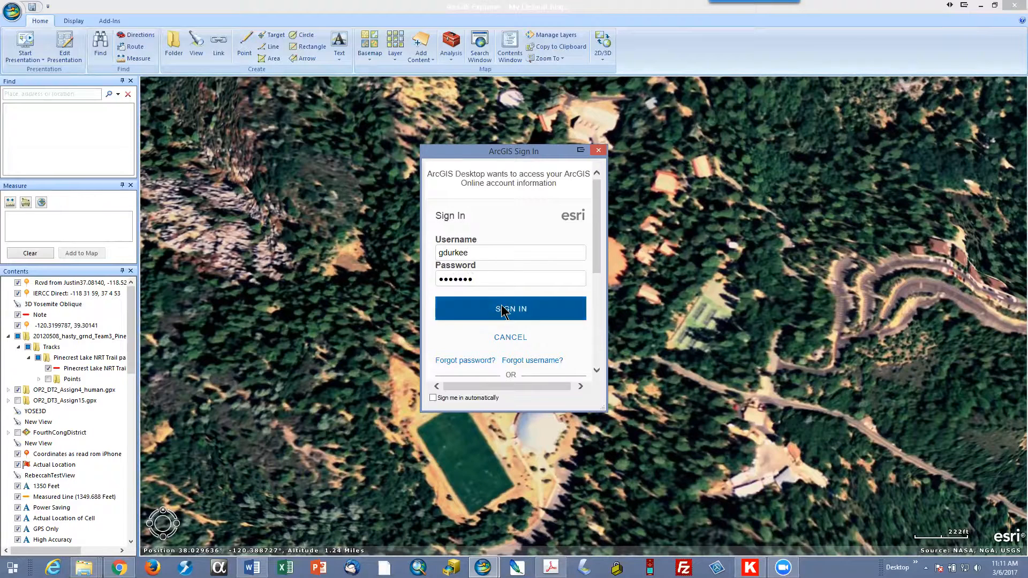
{"action": "left_click", "coordinate": [509, 309]}
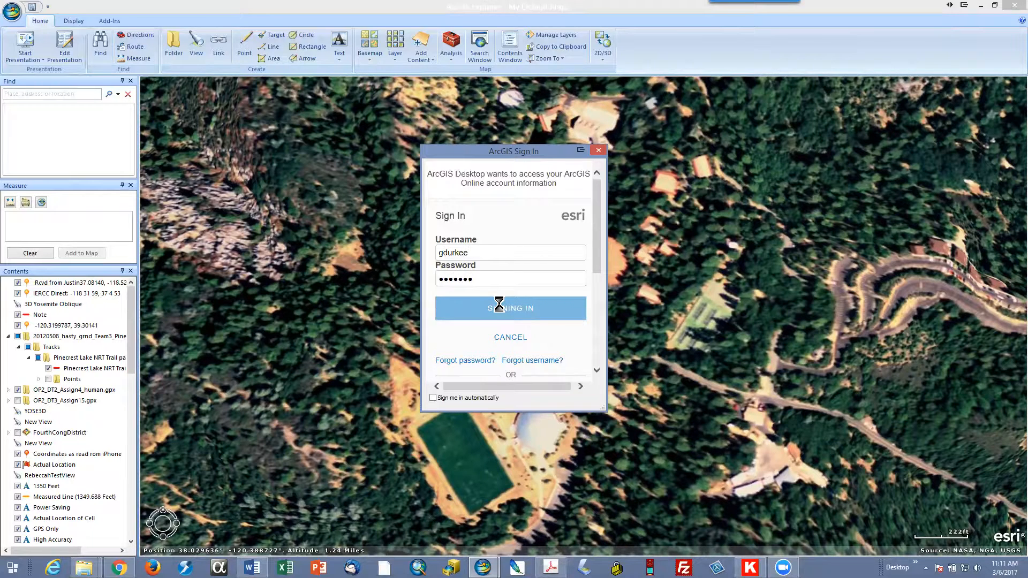
{"action": "left_click", "coordinate": [509, 308]}
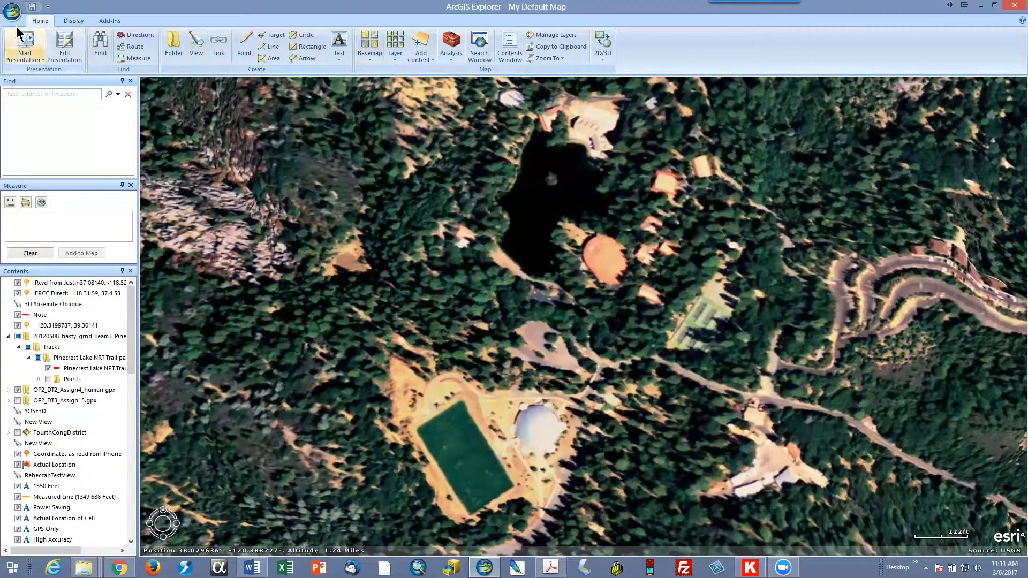
Step: Switch the basemap from satellite imagery to Streets with labelled roads
{"action": "left_click", "coordinate": [12, 9]}
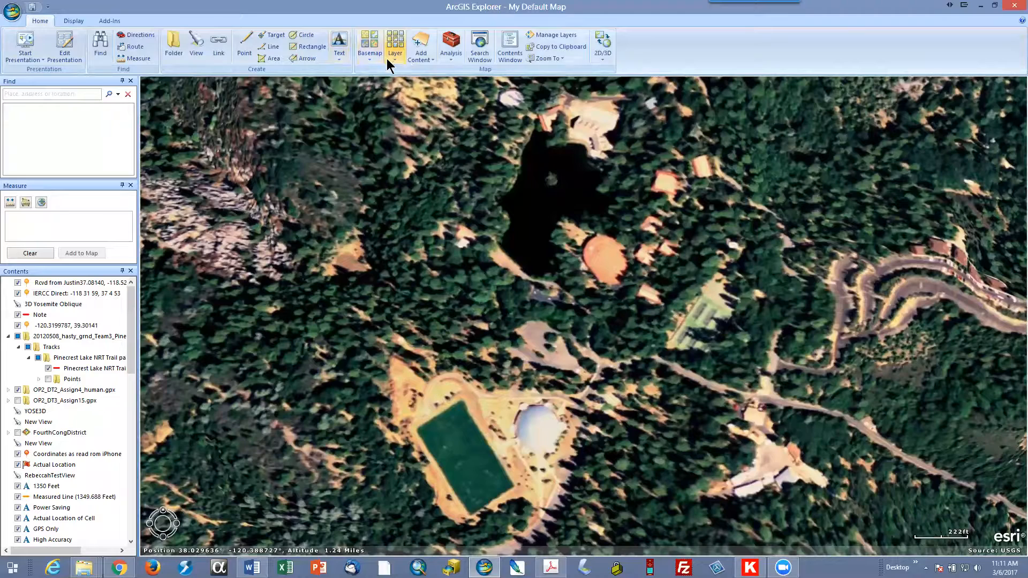
{"action": "left_click", "coordinate": [369, 46]}
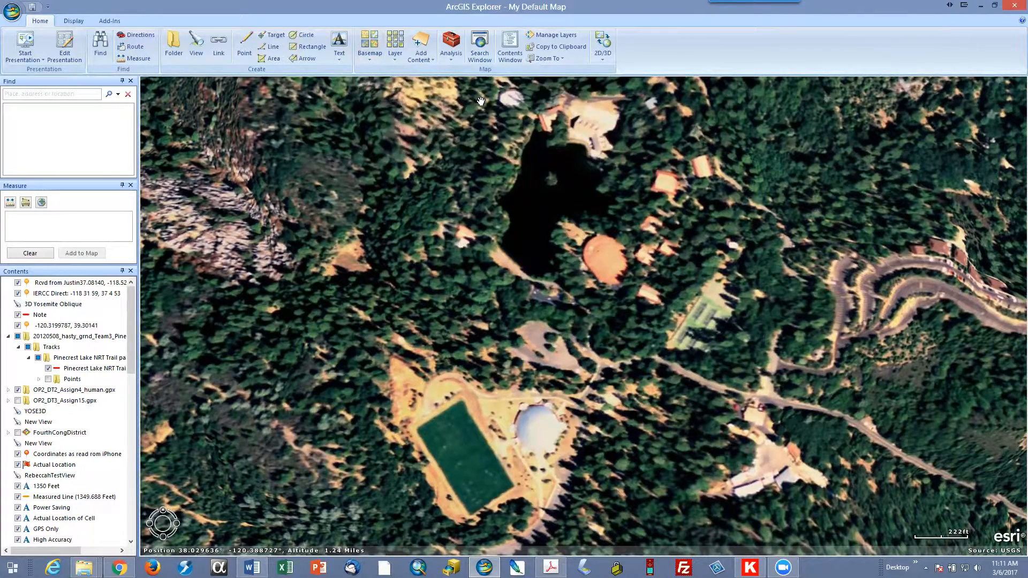
{"action": "mouse_move", "coordinate": [437, 266]}
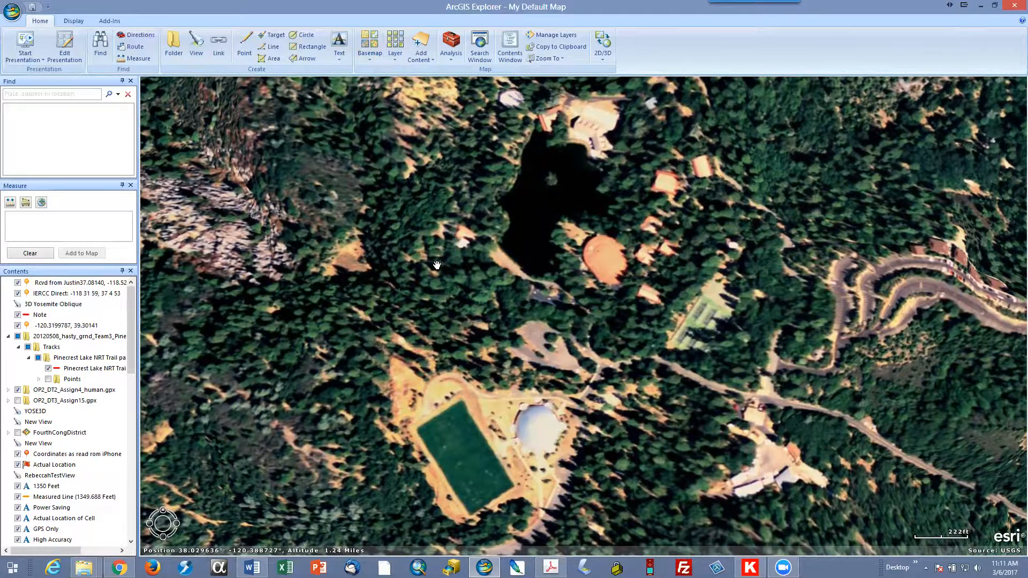
{"action": "mouse_move", "coordinate": [440, 90]}
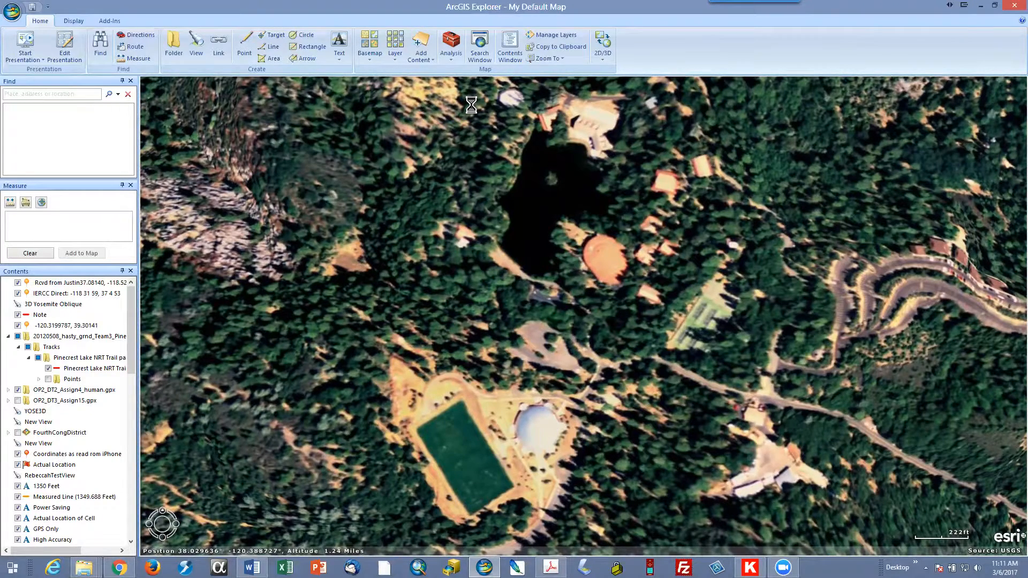
{"action": "left_click", "coordinate": [368, 46]}
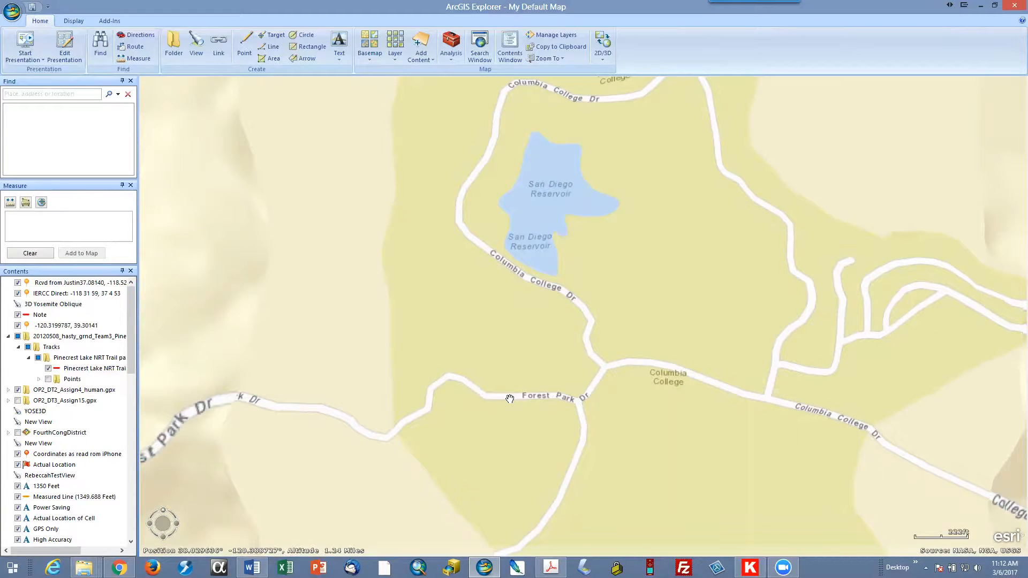
{"action": "mouse_move", "coordinate": [504, 429]}
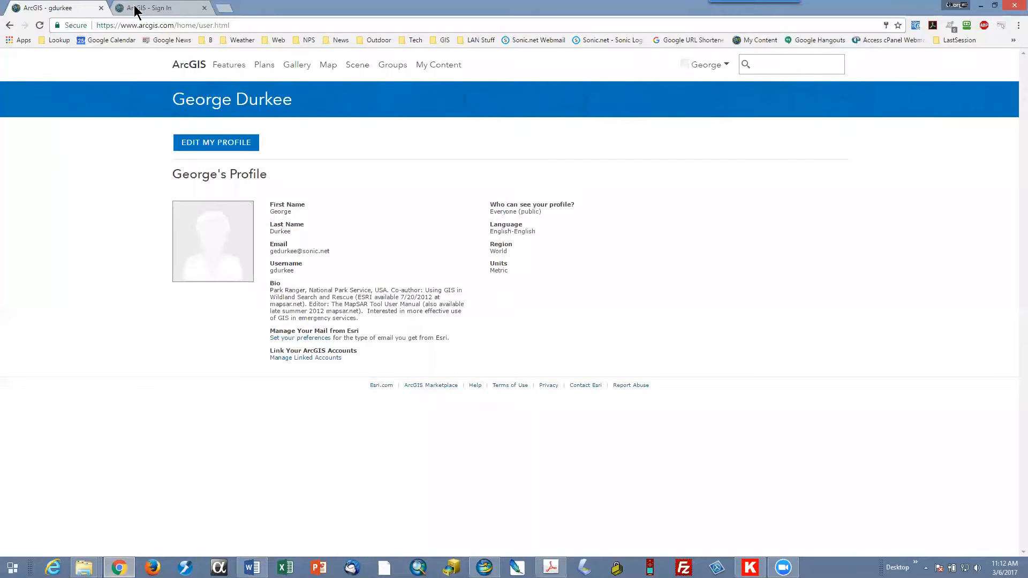
Step: Sign in to the SAR Dev organization, re-entering the password after a failed attempt
{"action": "left_click", "coordinate": [160, 8]}
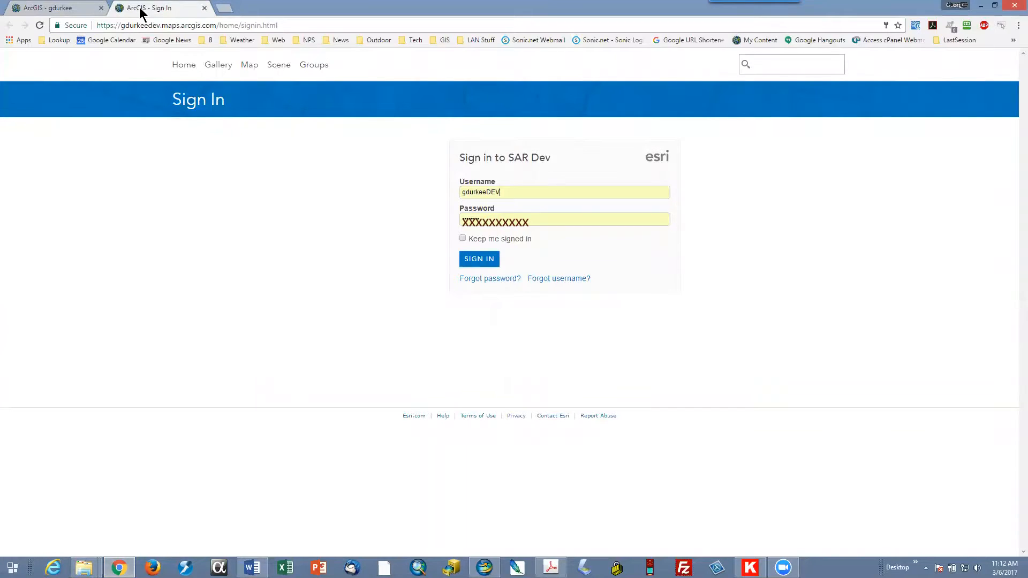
{"action": "mouse_move", "coordinate": [185, 235]}
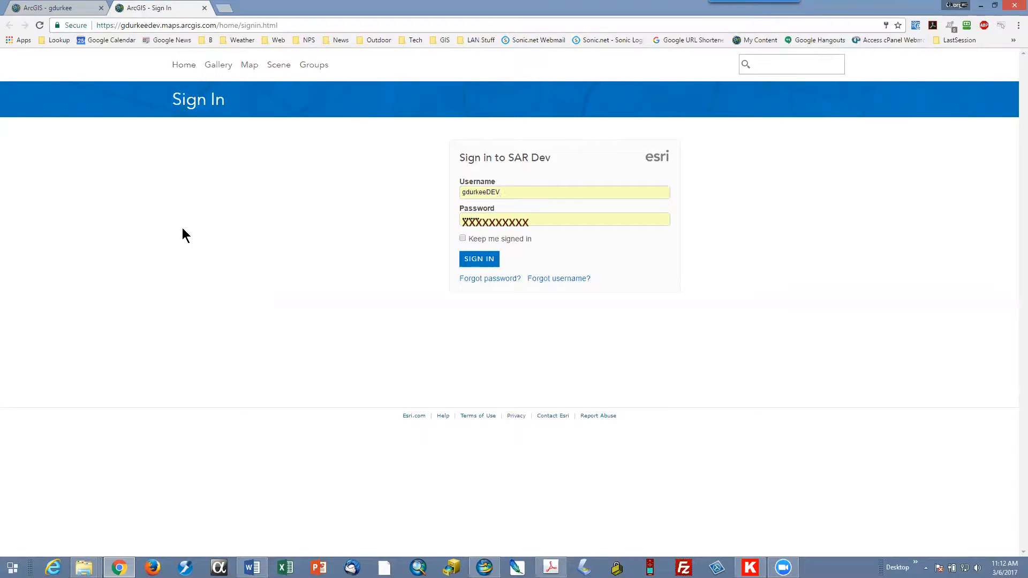
{"action": "mouse_move", "coordinate": [321, 285]}
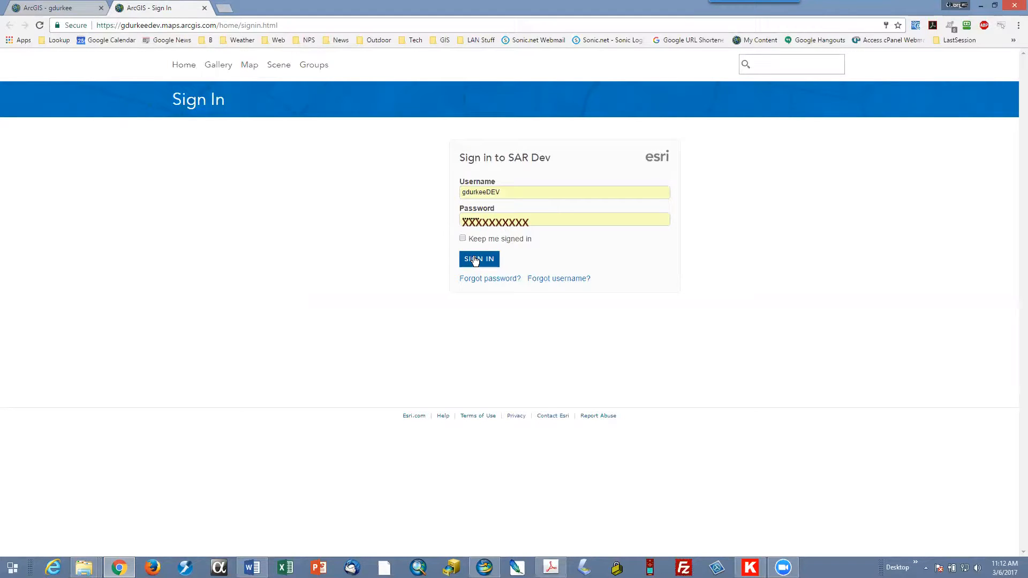
{"action": "left_click", "coordinate": [479, 258]}
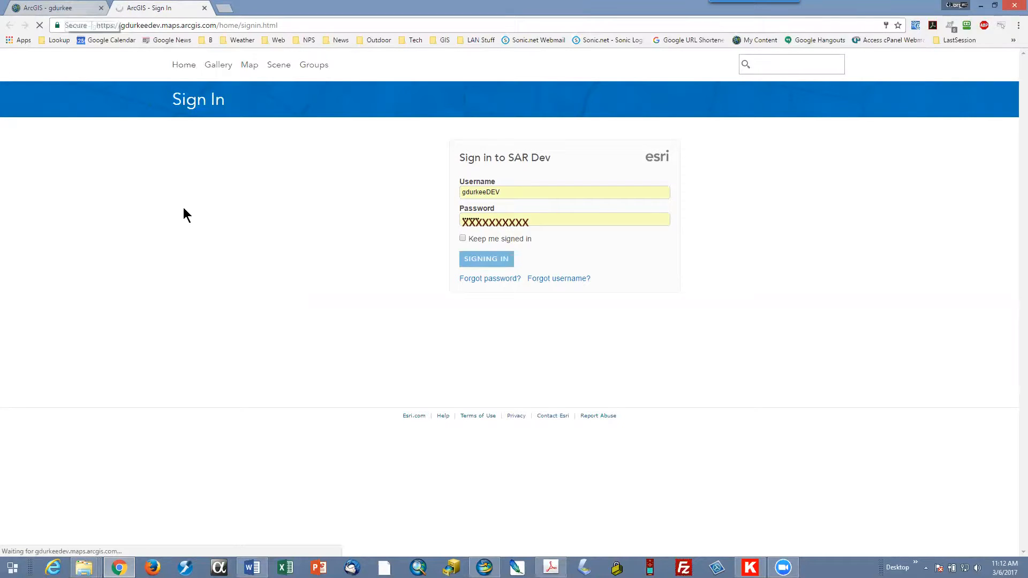
{"action": "left_click", "coordinate": [486, 258]}
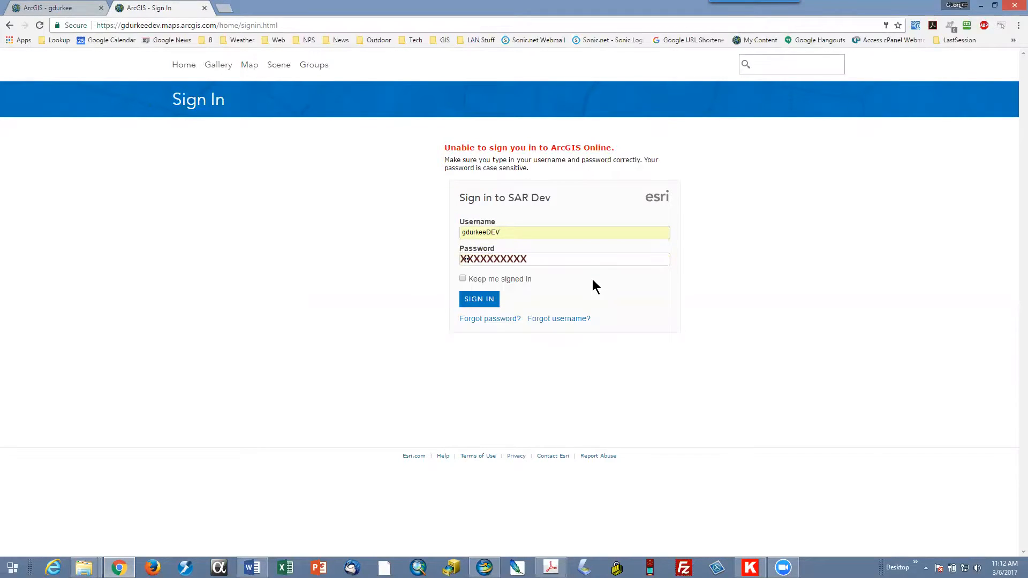
{"action": "left_click", "coordinate": [564, 259]}
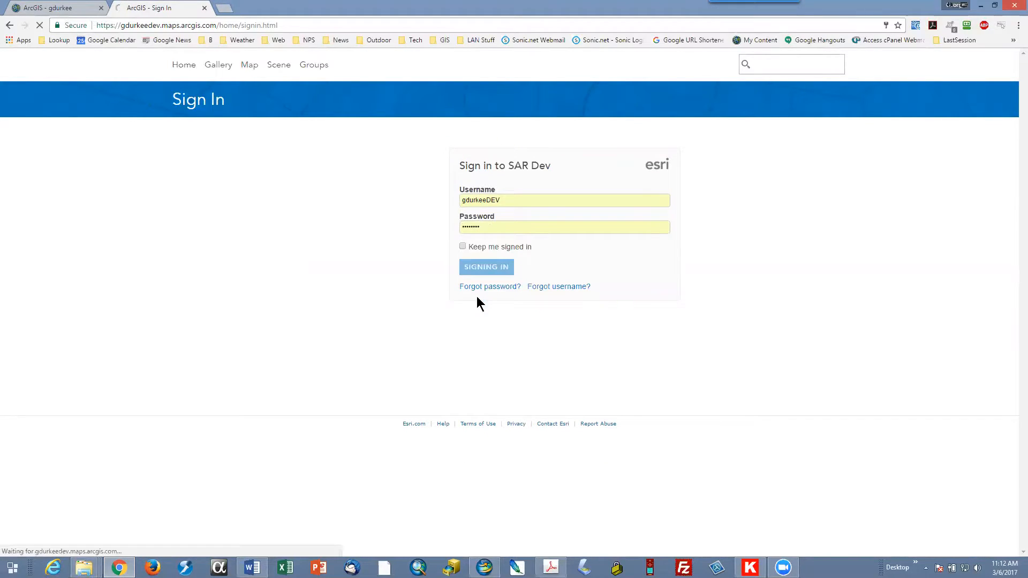
{"action": "mouse_move", "coordinate": [200, 287]}
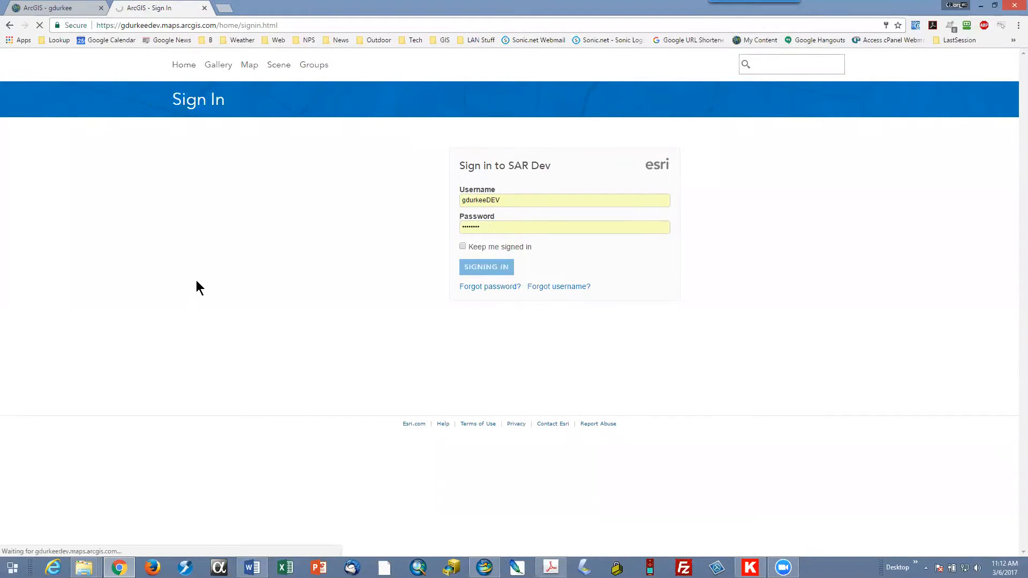
{"action": "left_click", "coordinate": [486, 267]}
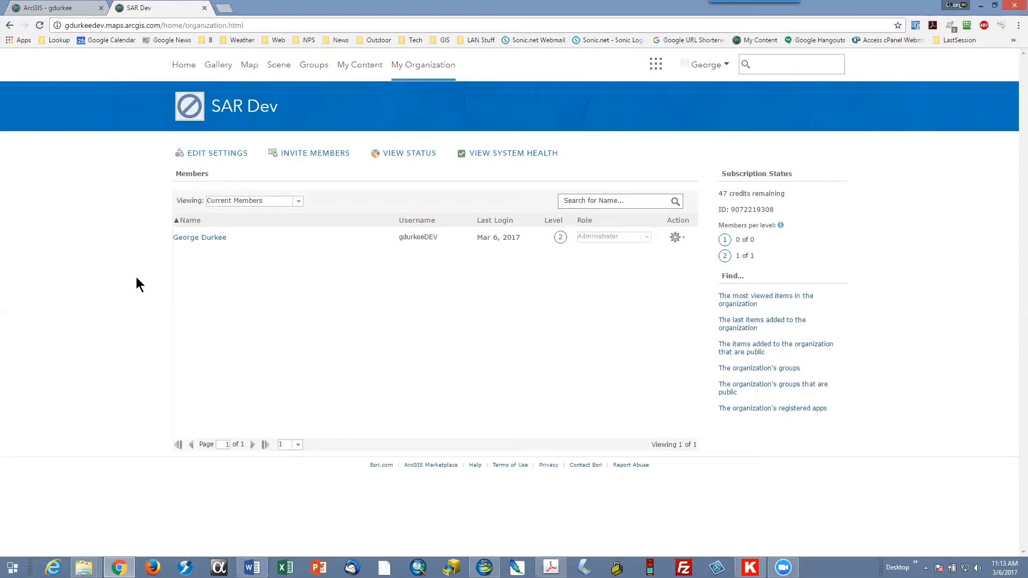
{"action": "mouse_move", "coordinate": [174, 302]}
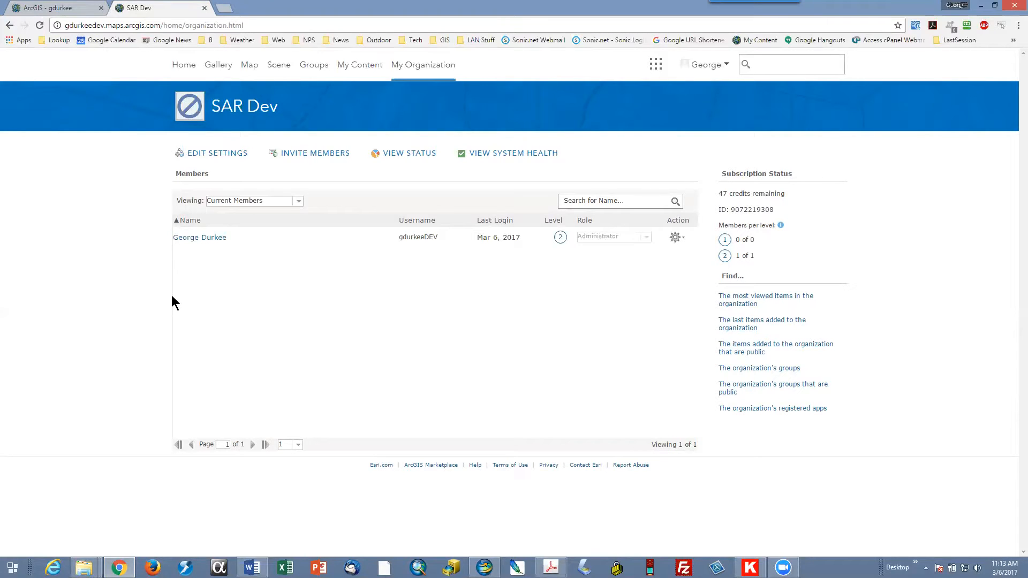
{"action": "mouse_move", "coordinate": [192, 293]}
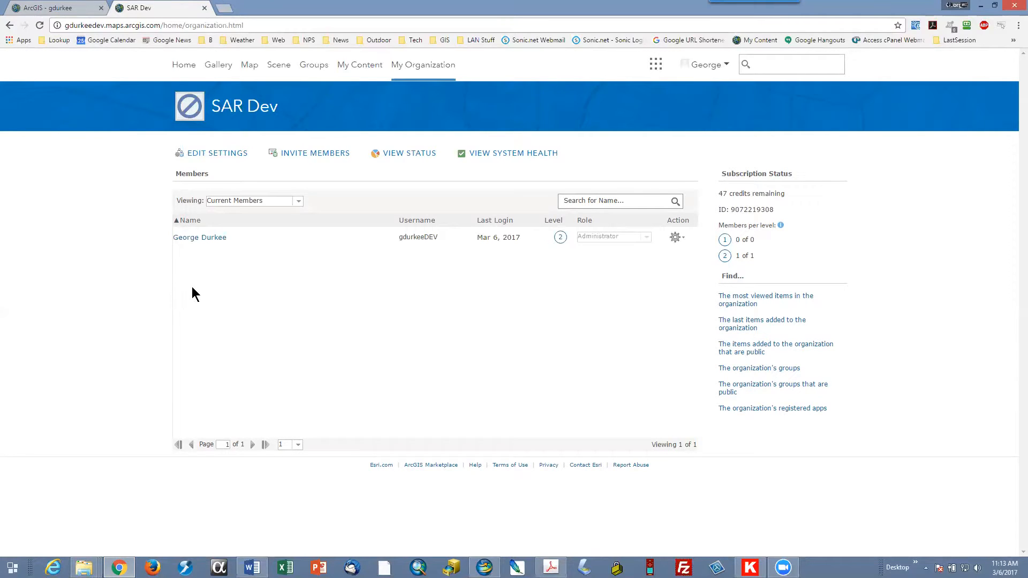
{"action": "mouse_move", "coordinate": [377, 307]}
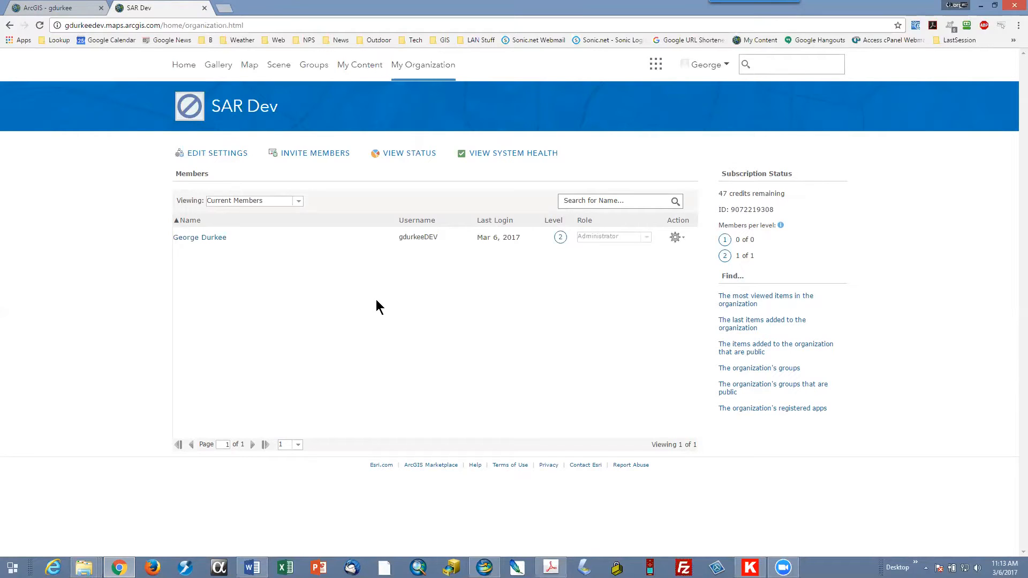
{"action": "mouse_move", "coordinate": [387, 126]}
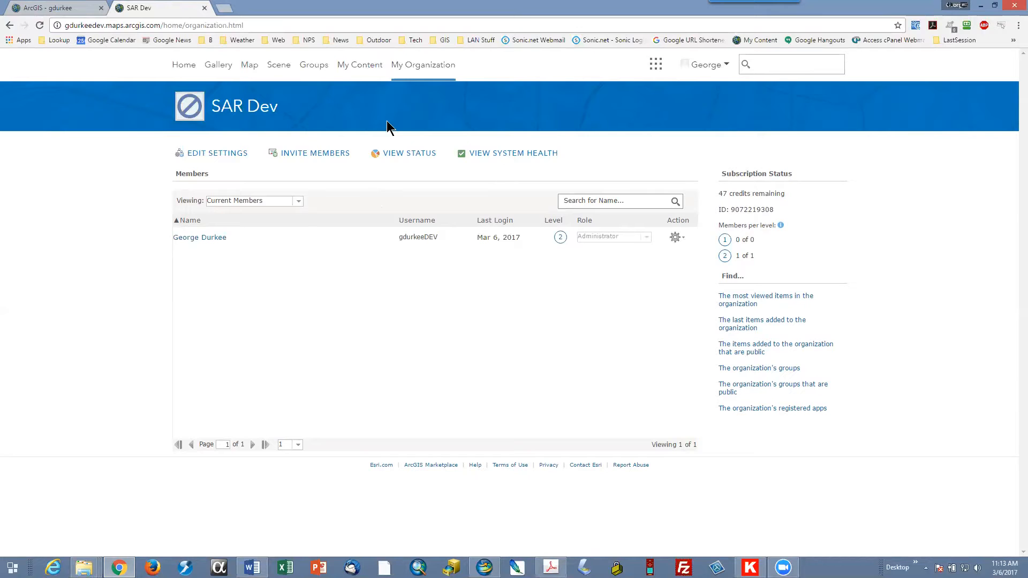
{"action": "mouse_move", "coordinate": [262, 142]}
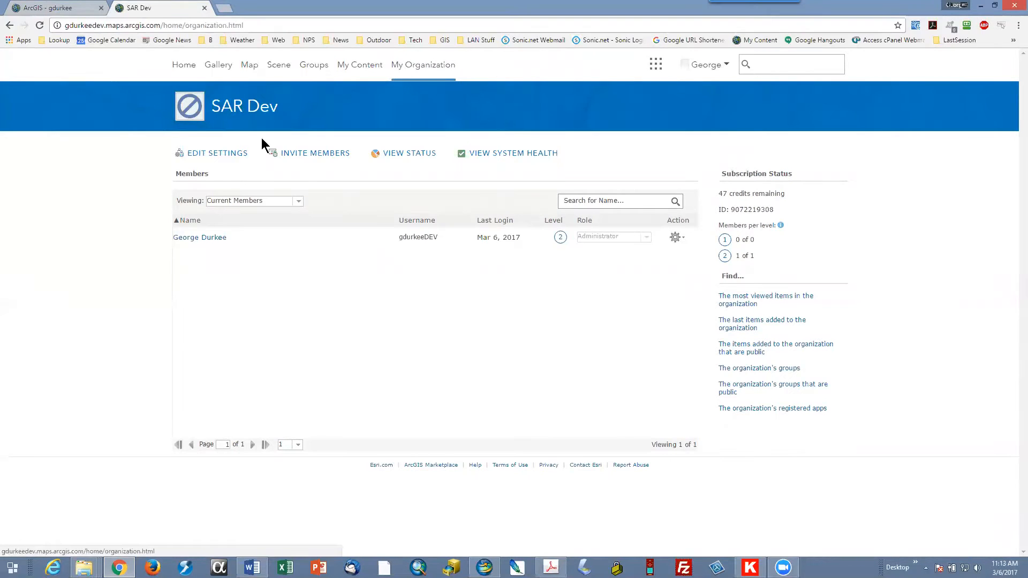
{"action": "mouse_move", "coordinate": [219, 157]}
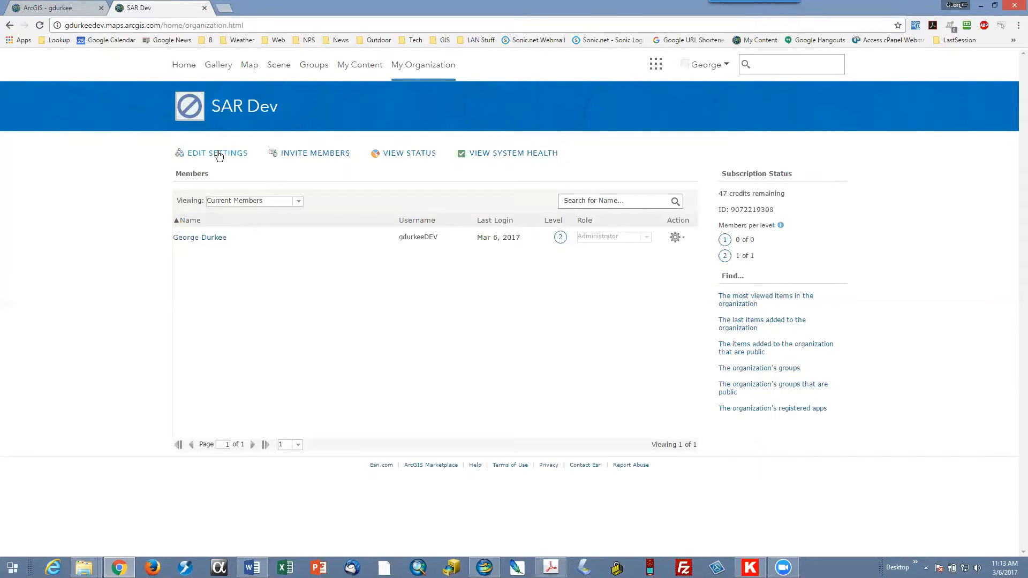
Step: Edit the organization settings and set the default Region to World
{"action": "left_click", "coordinate": [218, 153]}
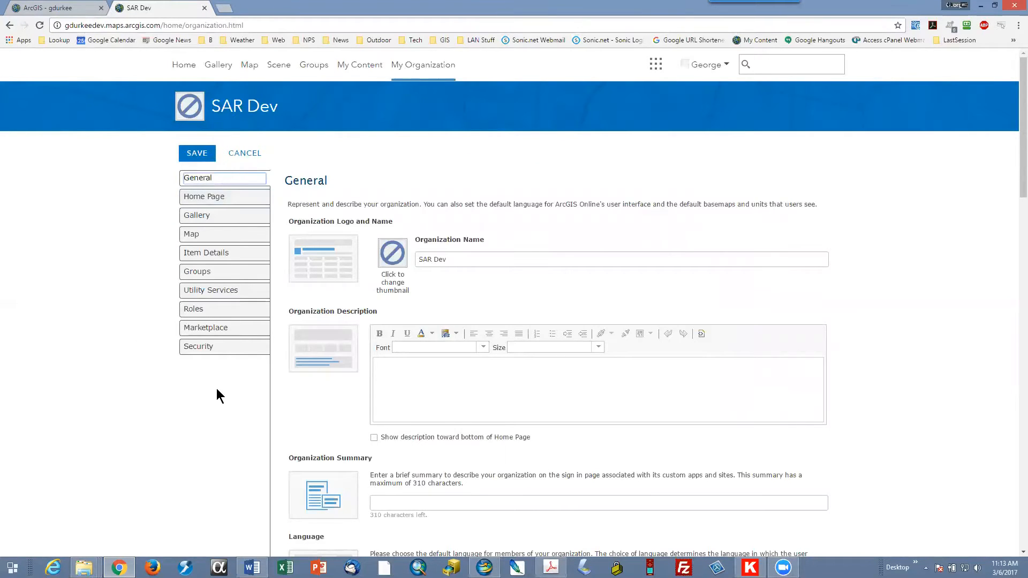
{"action": "scroll", "scroll_direction": "down", "scroll_amount": 3}
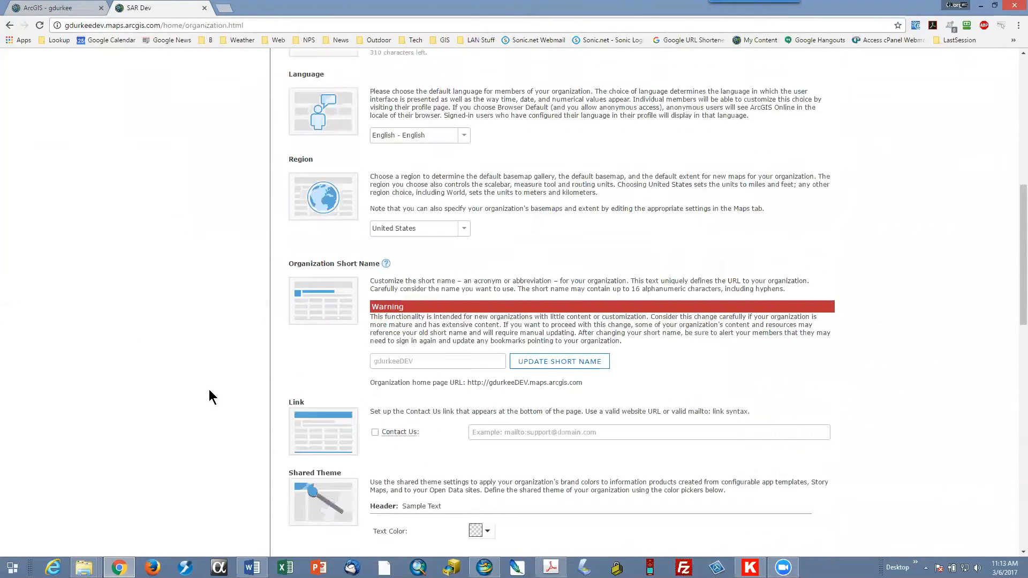
{"action": "scroll", "scroll_direction": "up", "scroll_amount": 3}
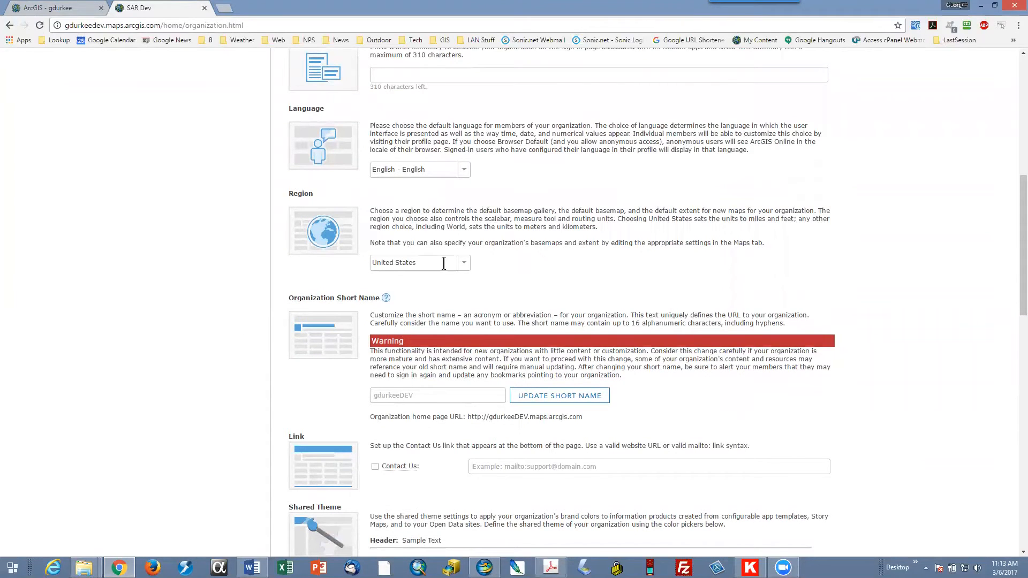
{"action": "left_click", "coordinate": [463, 263]}
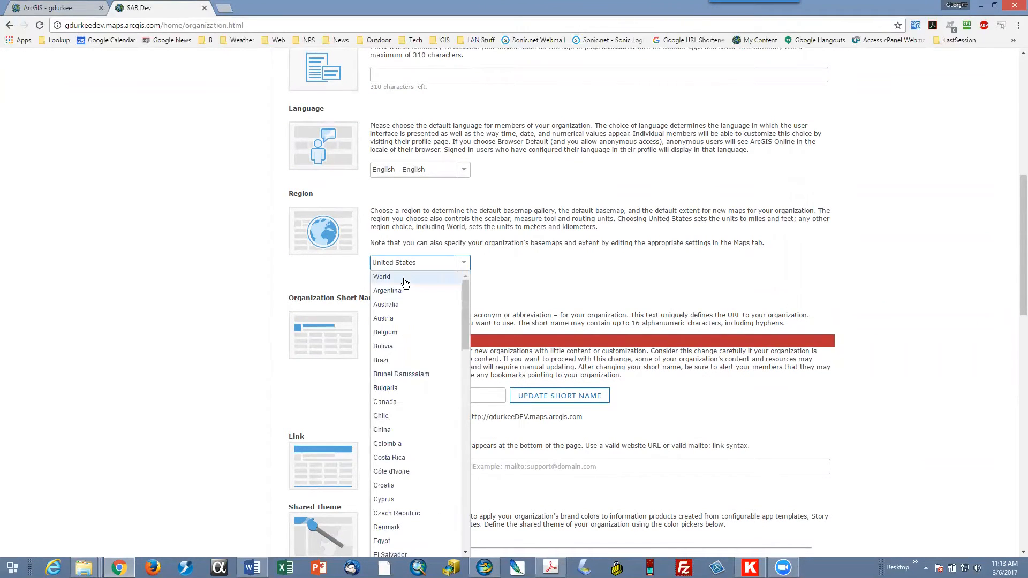
{"action": "left_click", "coordinate": [381, 277]}
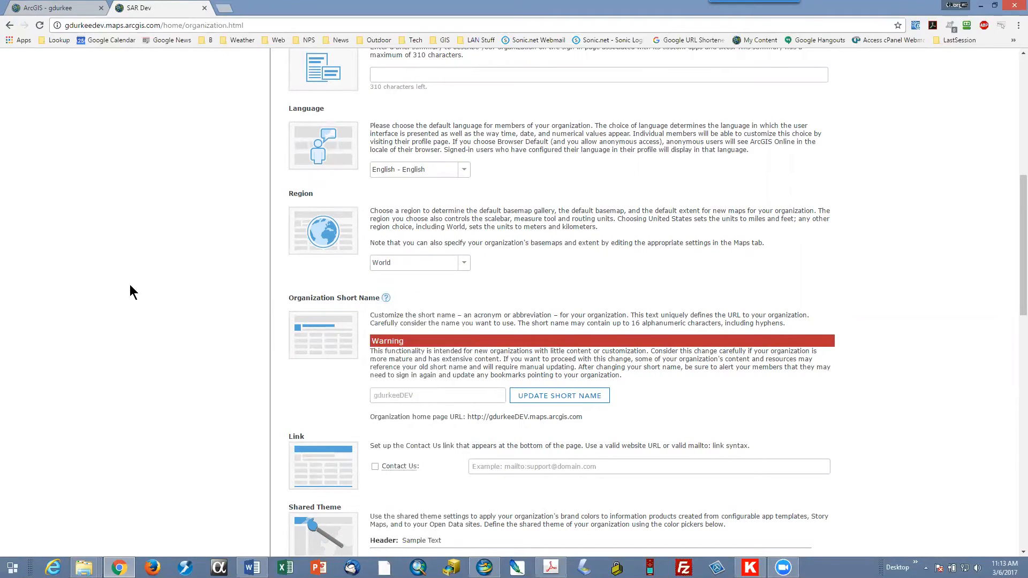
{"action": "scroll", "scroll_direction": "down", "scroll_amount": 3}
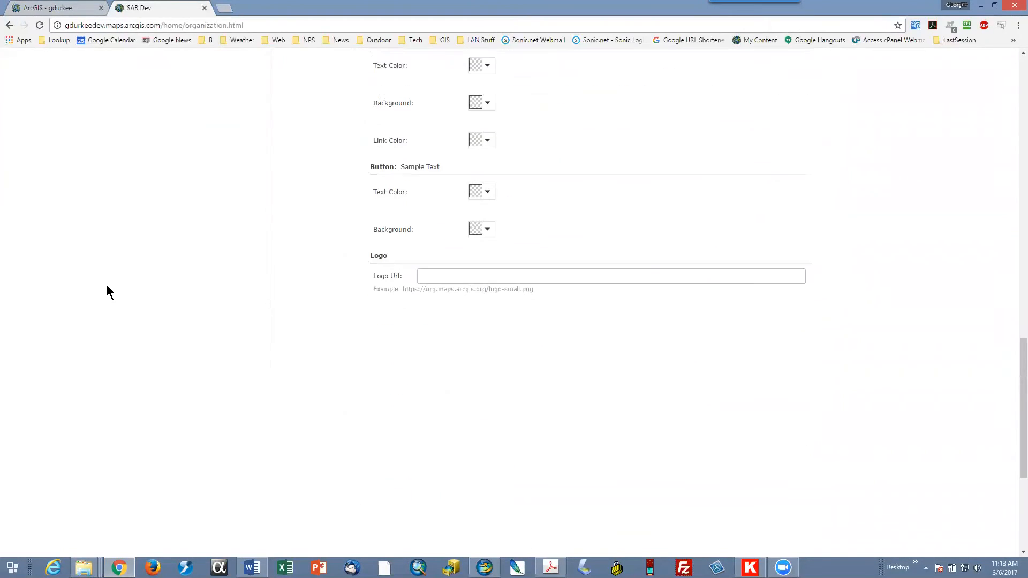